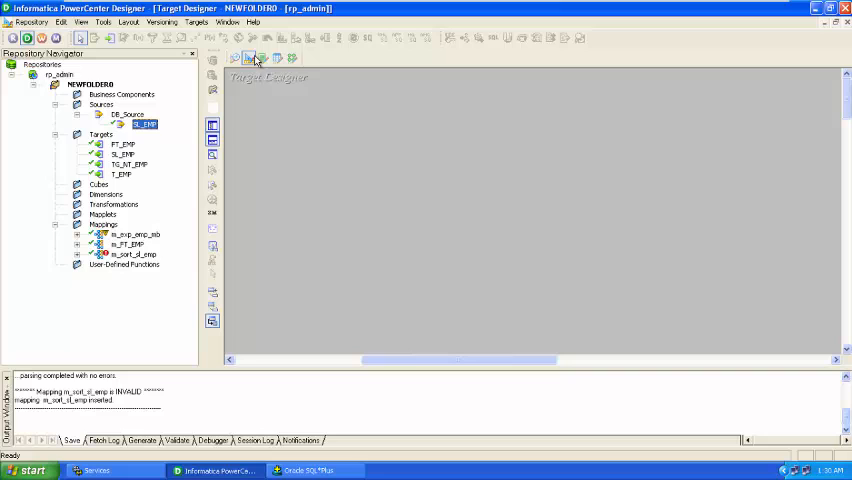
# - Open the SL_EMP Oracle source definition in the Source Analyzer
pyautogui.doubleClick(142, 123)
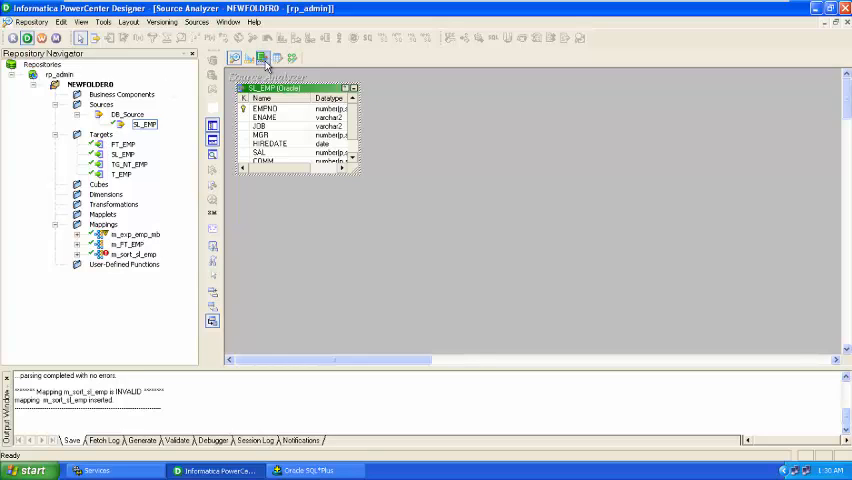
pyautogui.moveTo(263, 56)
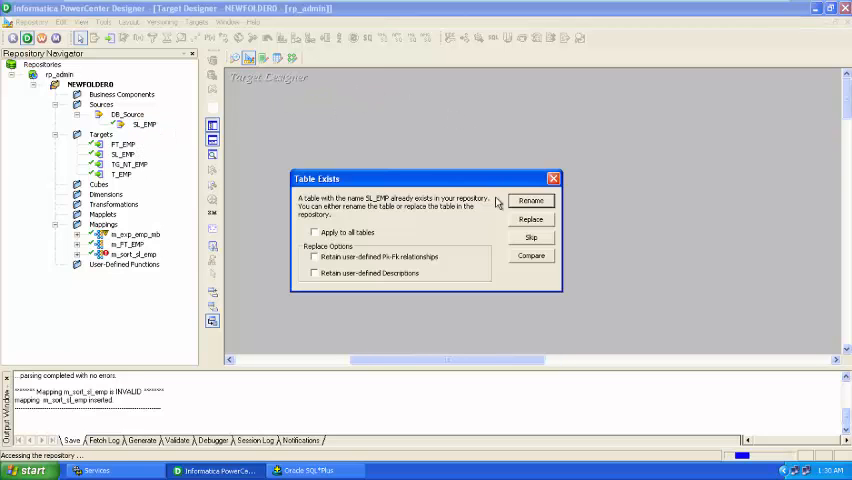
# - Rename the conflicting new target to s_TR_SL_EMP and confirm
pyautogui.click(531, 200)
pyautogui.write('s_TR_SL_EMP')
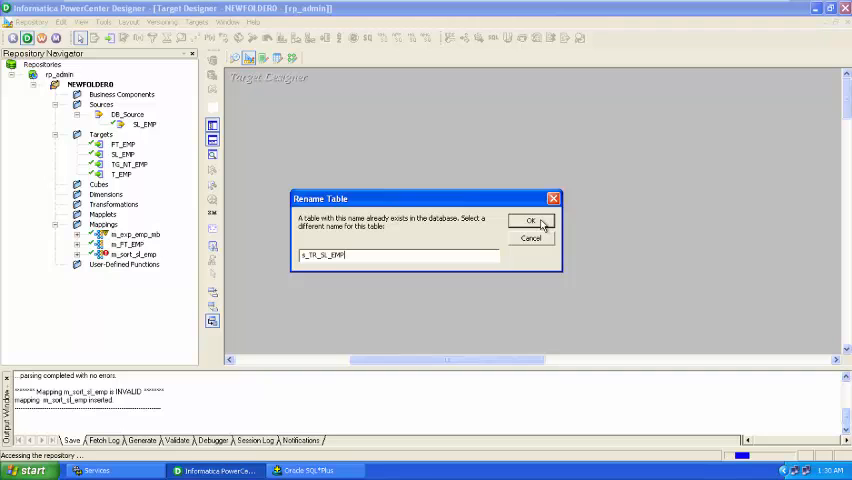
pyautogui.click(531, 221)
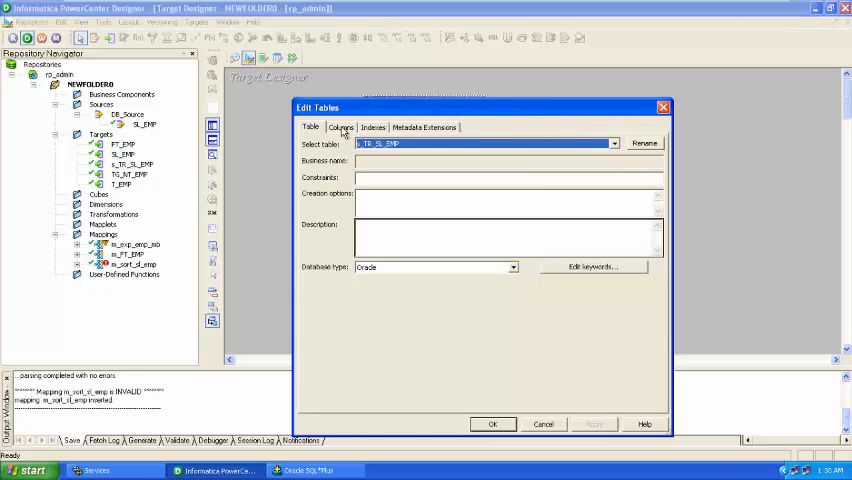
# - Delete the MGR and HIREDATE columns from s_TR_SL_EMP and apply
pyautogui.click(341, 127)
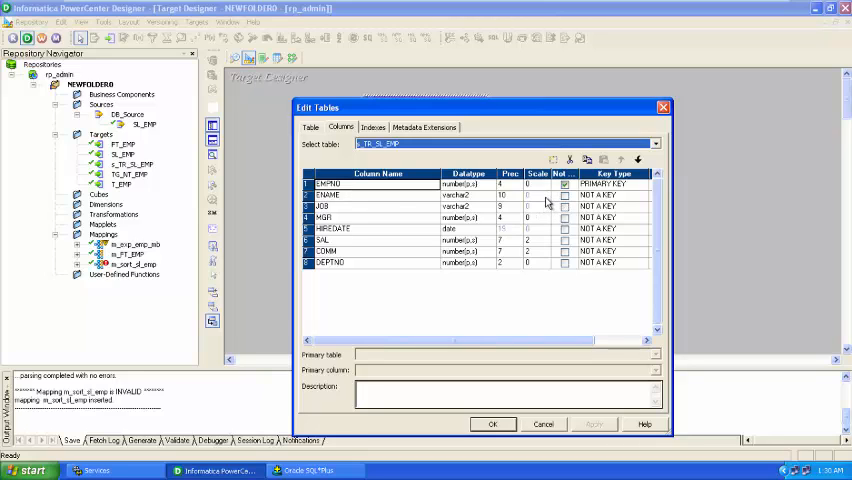
pyautogui.moveTo(489, 222)
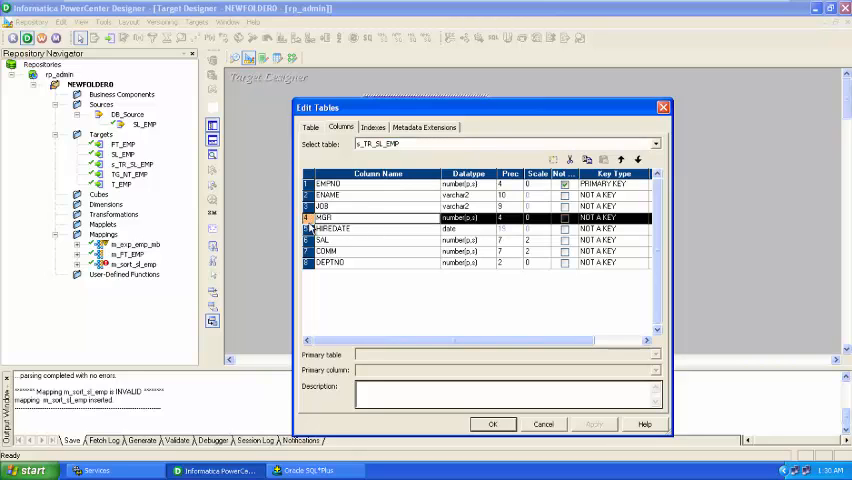
pyautogui.click(571, 160)
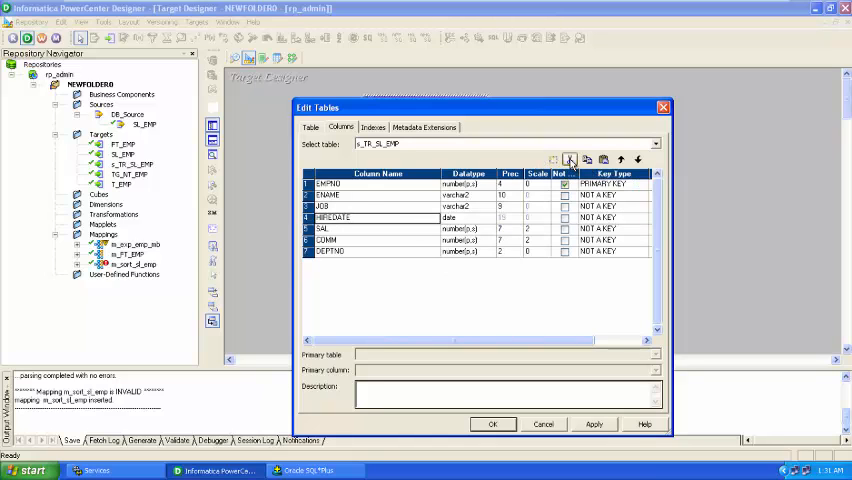
pyautogui.click(579, 160)
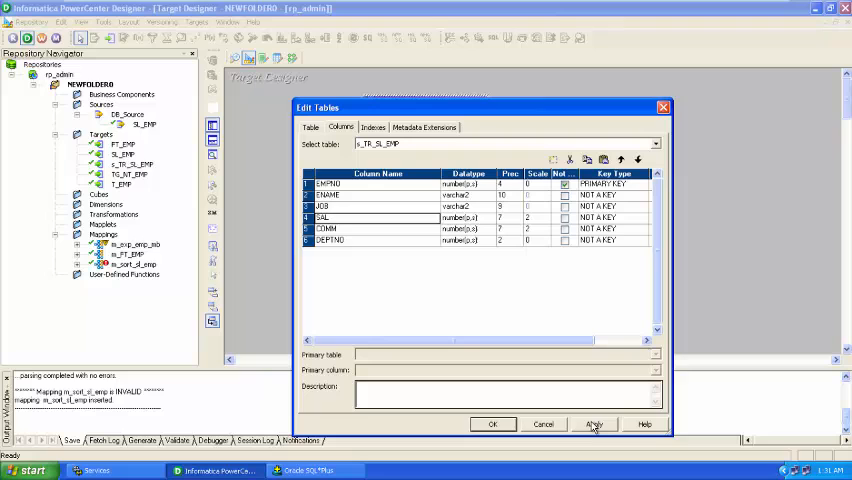
pyautogui.click(492, 423)
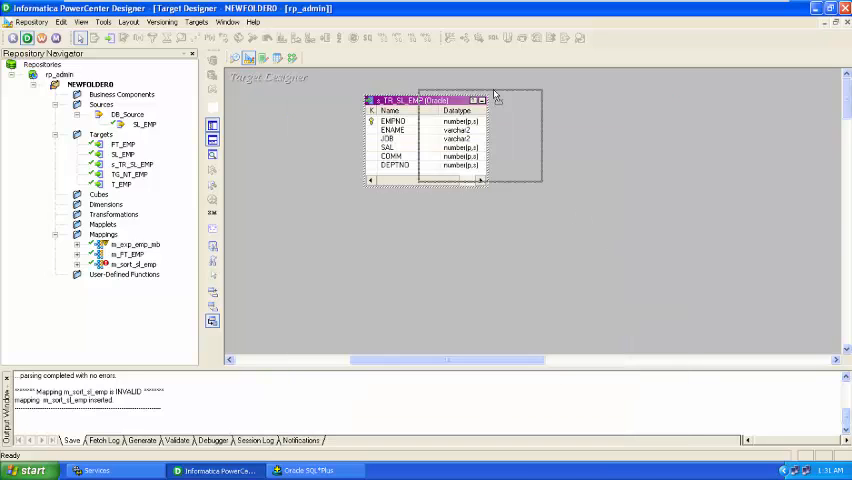
# - Change EMPNO's key type to NOT A KEY and confirm the table edits
pyautogui.moveTo(430, 99); pyautogui.dragTo(535, 89)
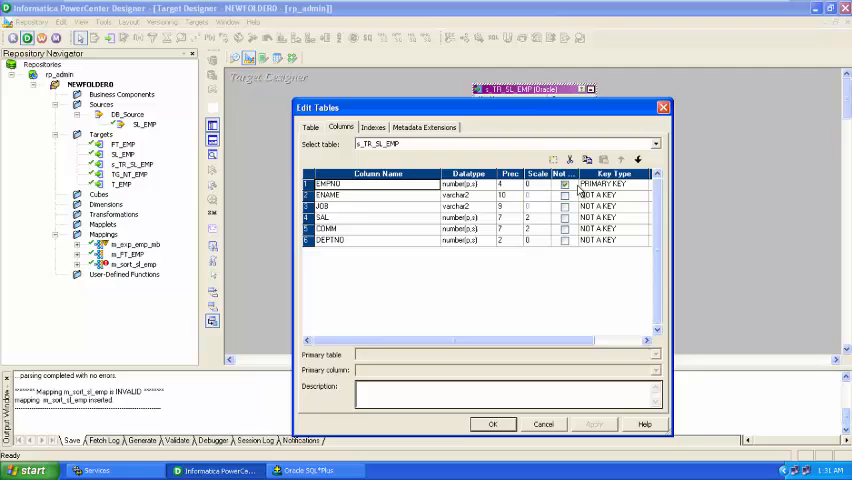
pyautogui.click(655, 194)
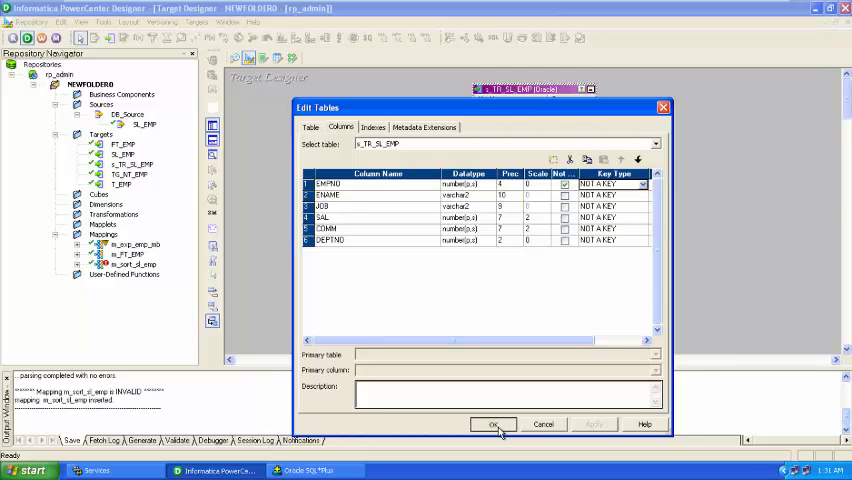
pyautogui.click(493, 424)
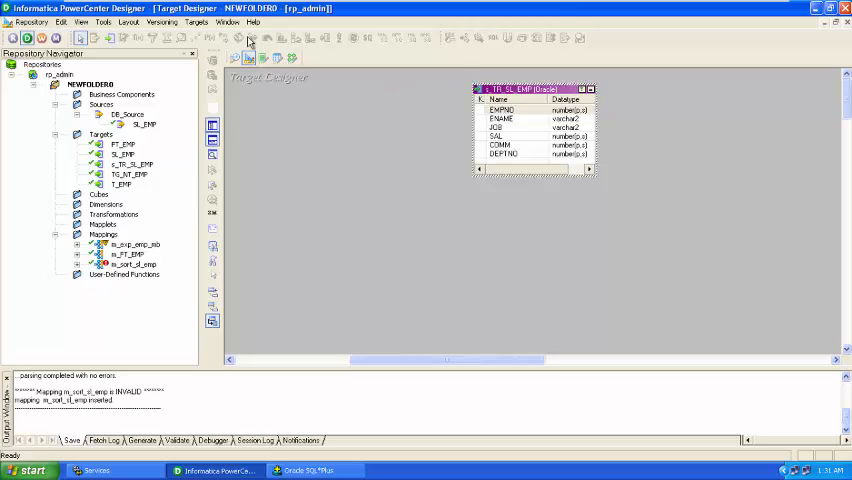
pyautogui.moveTo(133, 62)
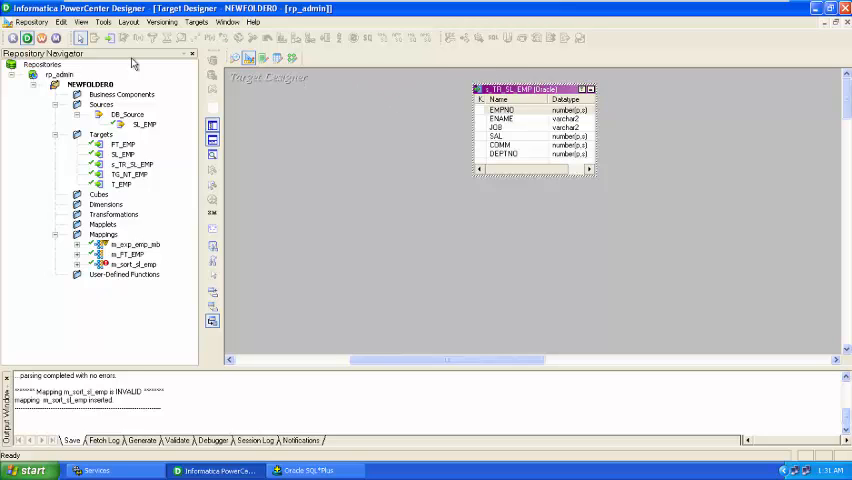
# - Open Generate/Execute SQL and log in to the DB_Target data source as target
pyautogui.click(203, 21)
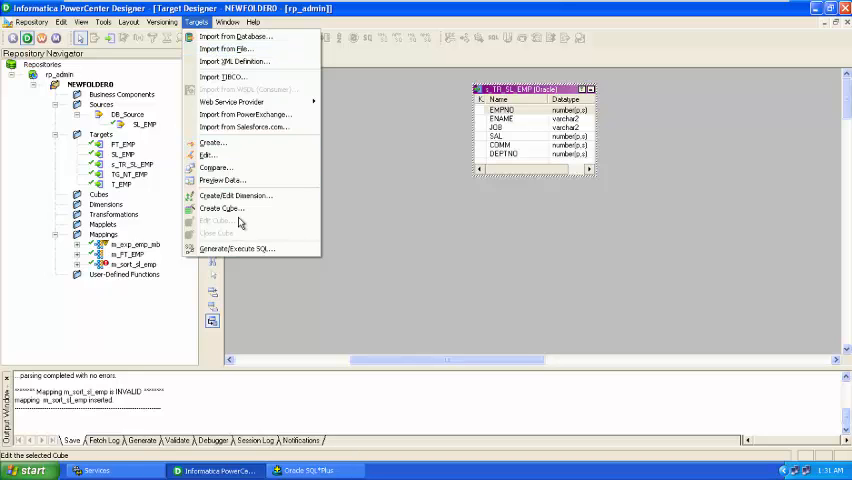
pyautogui.moveTo(238, 249)
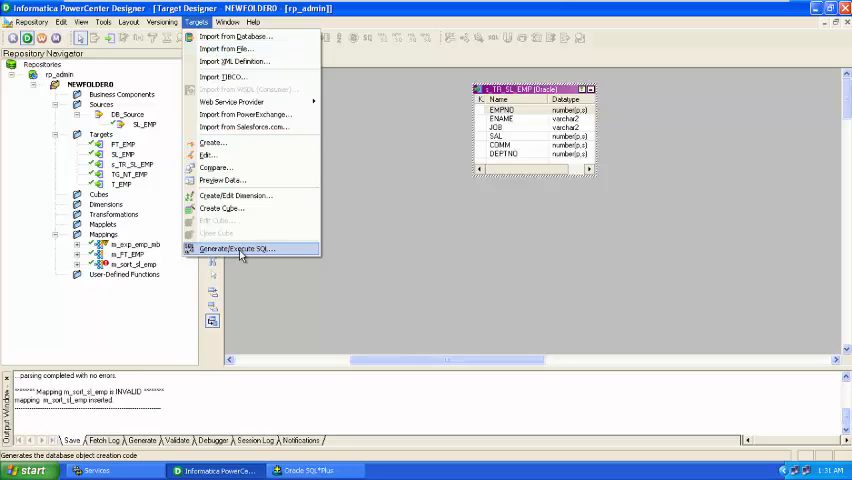
pyautogui.click(237, 249)
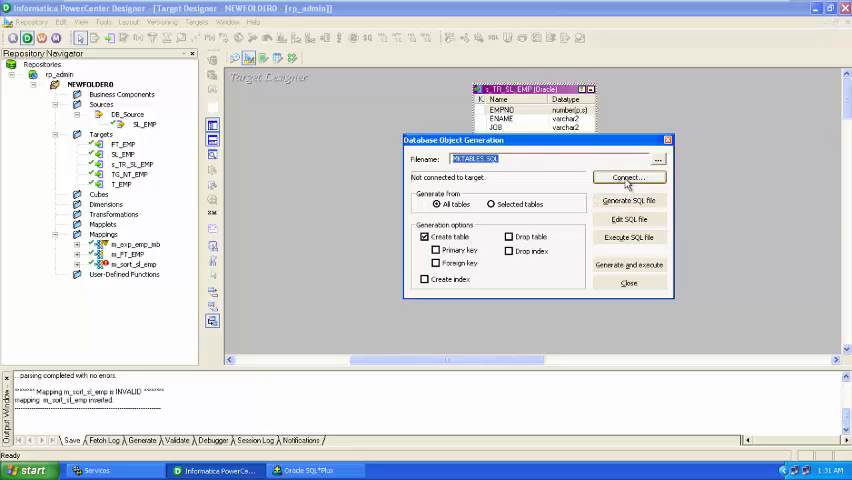
pyautogui.click(629, 177)
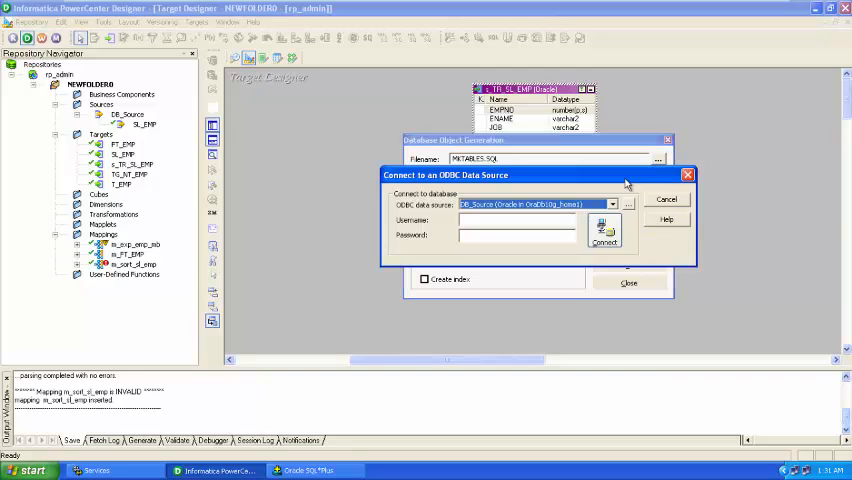
pyautogui.click(611, 204)
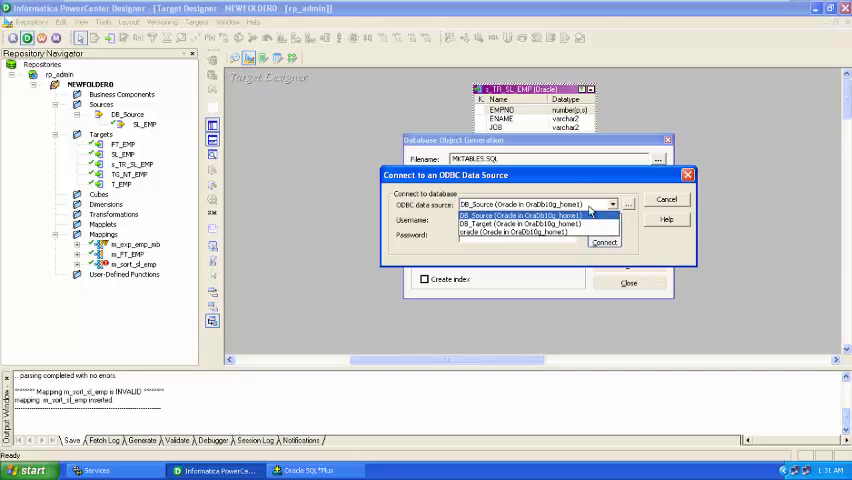
pyautogui.click(520, 224)
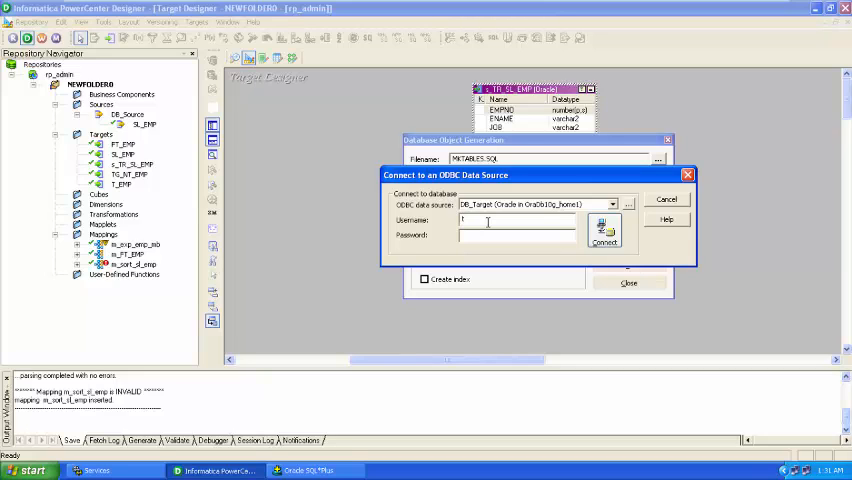
pyautogui.write('target')
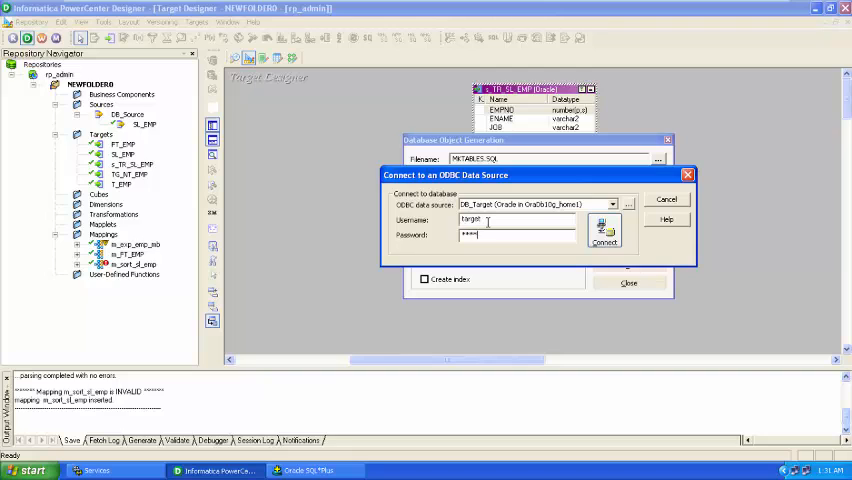
pyautogui.click(603, 240)
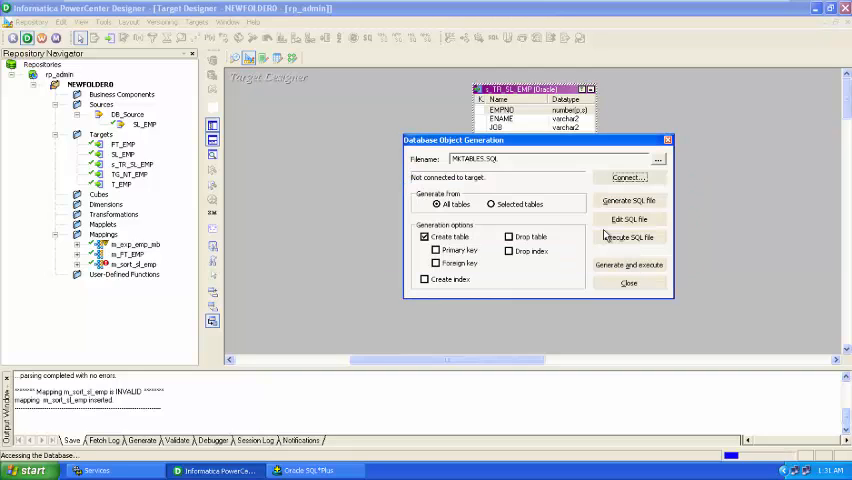
# - Generate and review MKTABLES.SQL, overwriting the old file, then execute it to create s_TR_SL_EMP
pyautogui.click(630, 177)
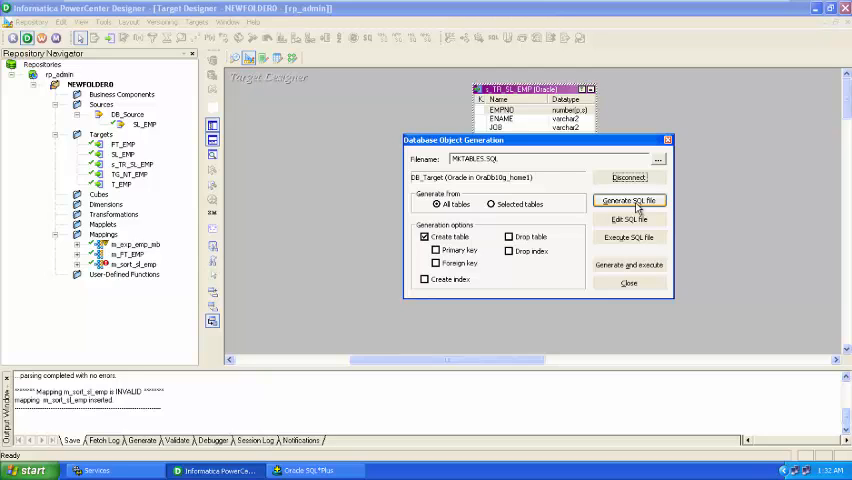
pyautogui.click(628, 200)
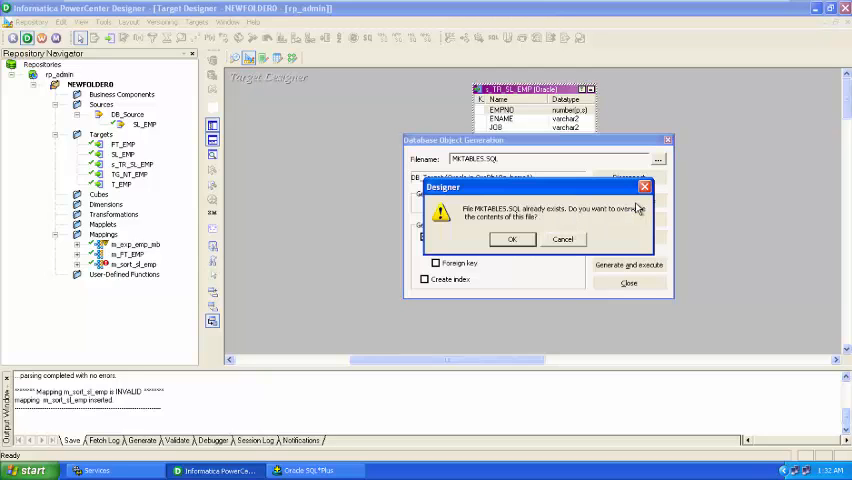
pyautogui.click(512, 238)
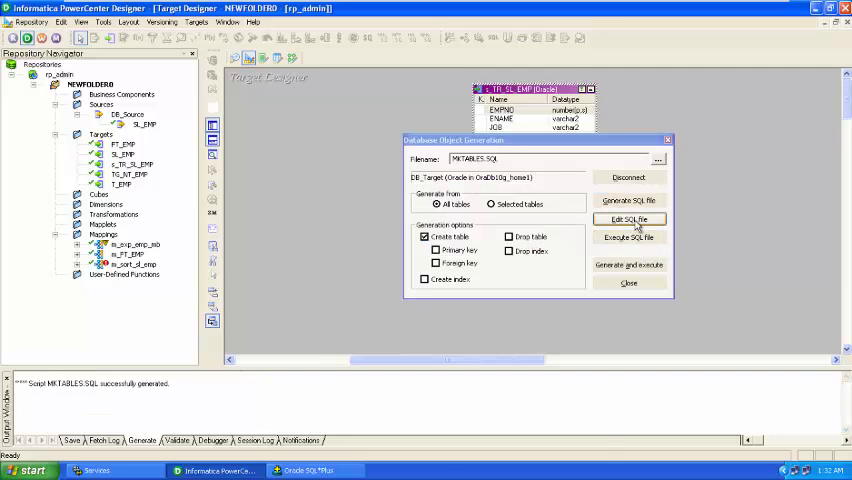
pyautogui.click(630, 219)
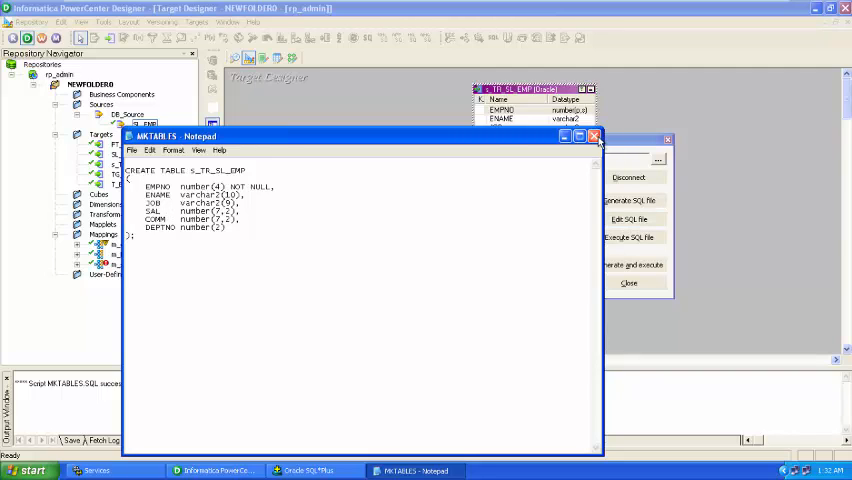
pyautogui.click(593, 136)
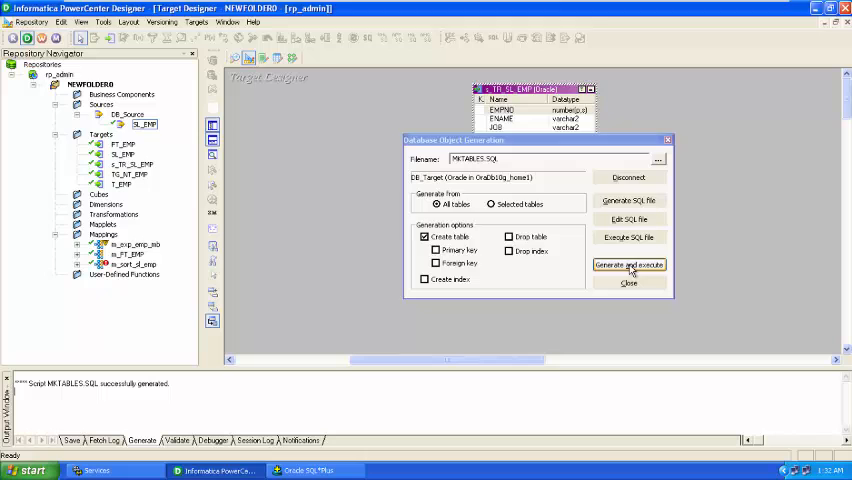
pyautogui.click(629, 264)
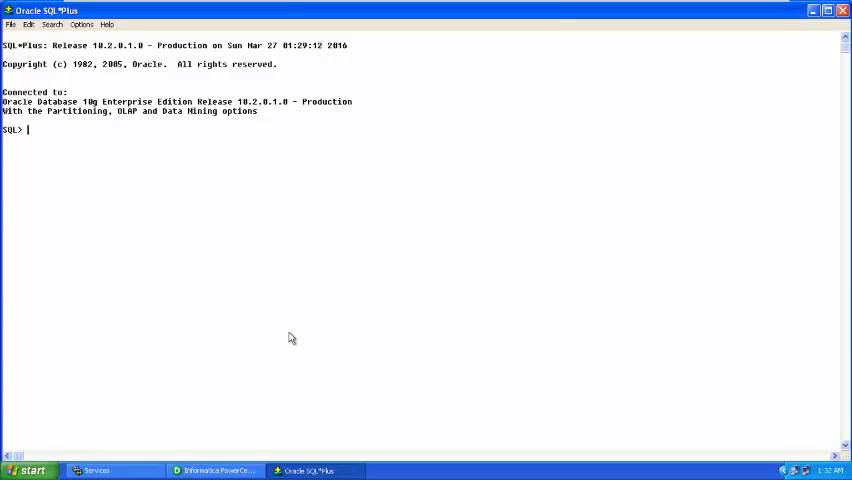
pyautogui.write('c')
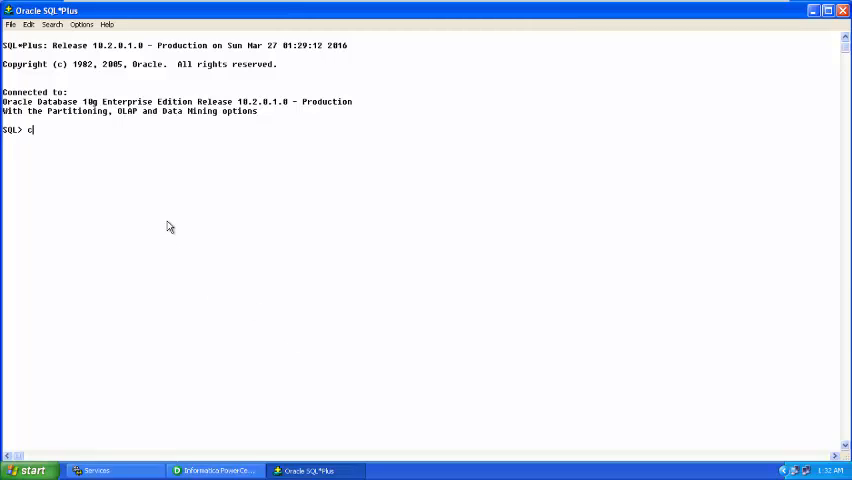
pyautogui.write('onnect')
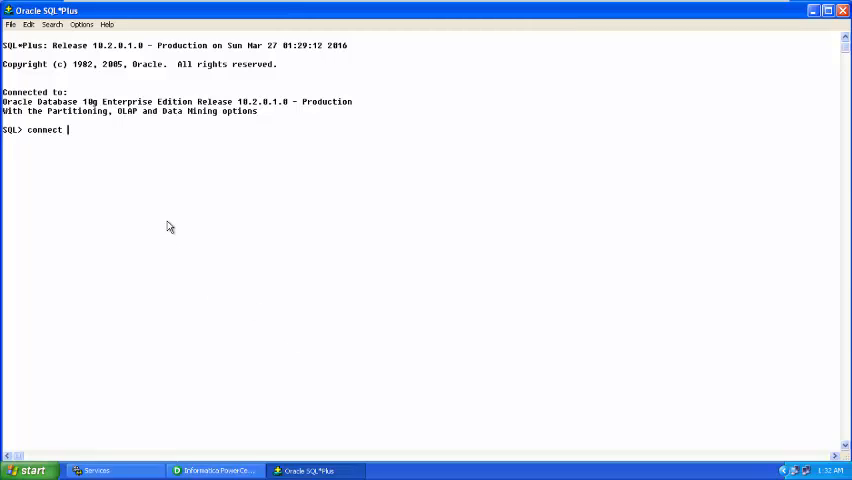
pyautogui.write('target')
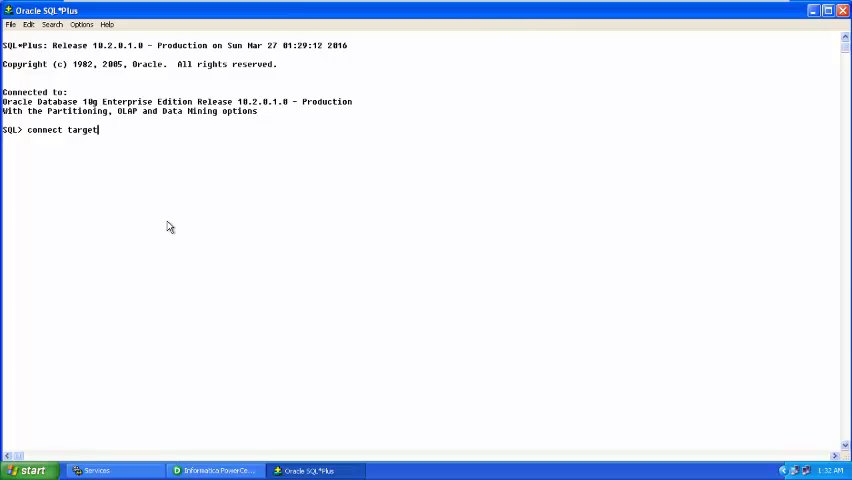
pyautogui.write('/target;')
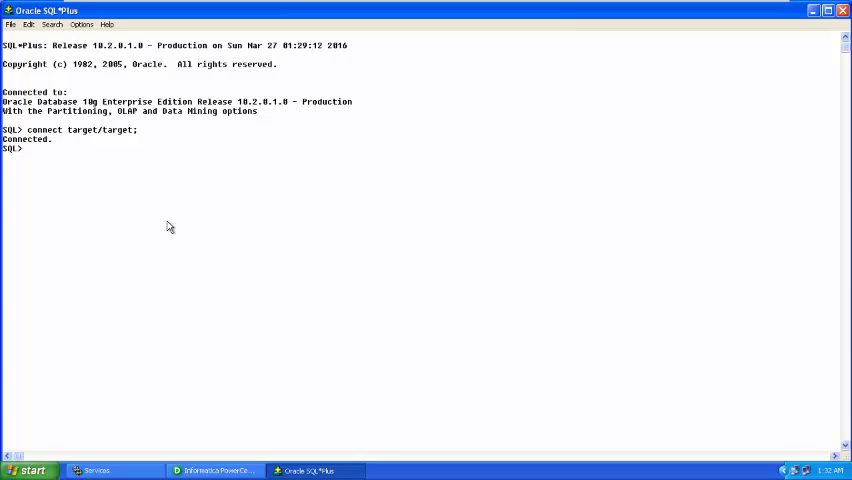
# - Run select * from s_tr_sl_emp to confirm the table is empty
pyautogui.write('s')
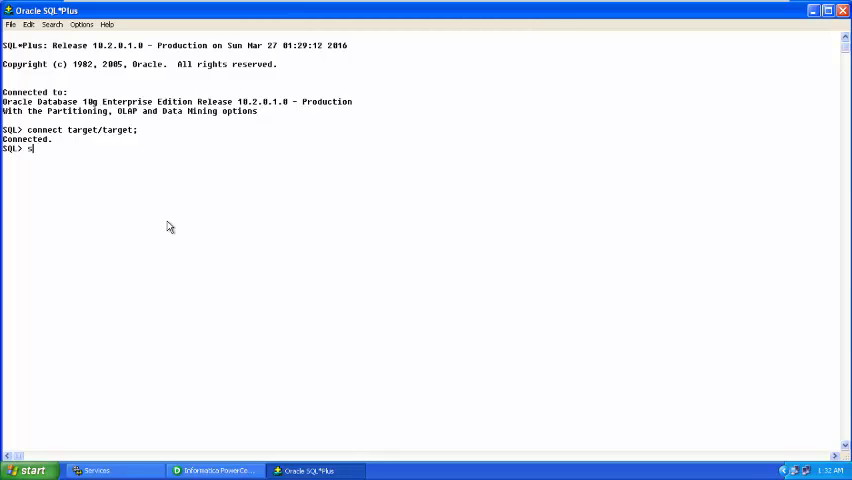
pyautogui.write('elect * from')
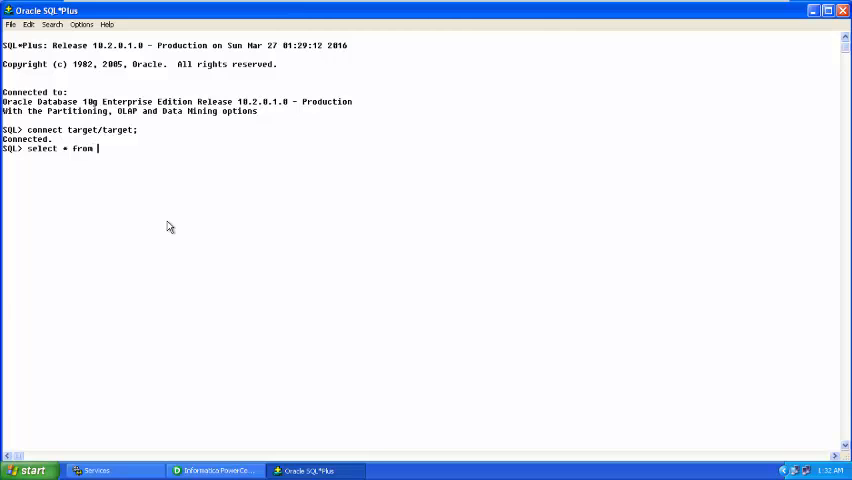
pyautogui.click(216, 470)
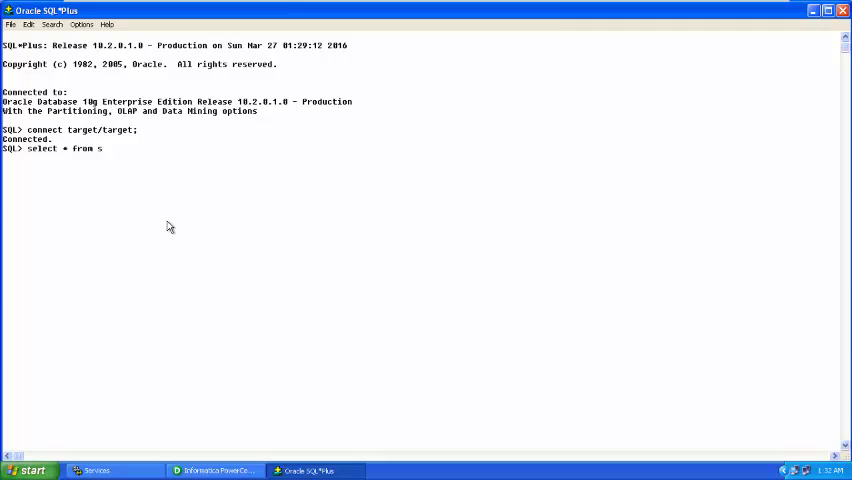
pyautogui.write('_tr')
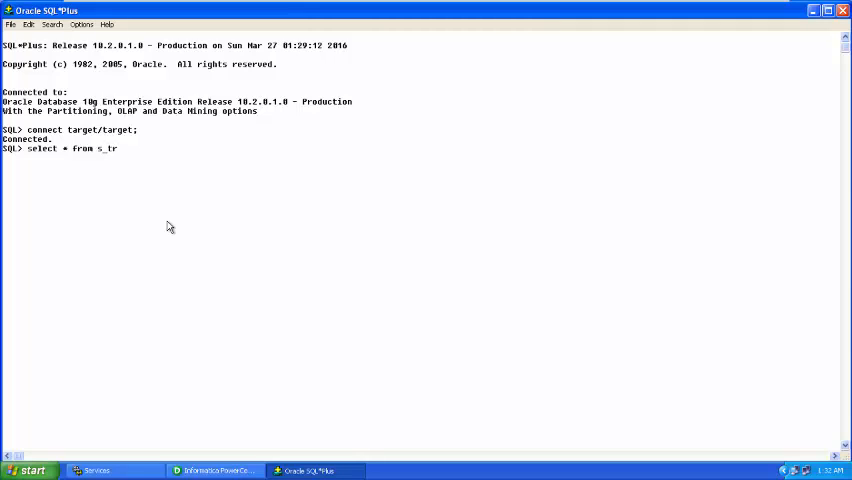
pyautogui.write('s1_emp;')
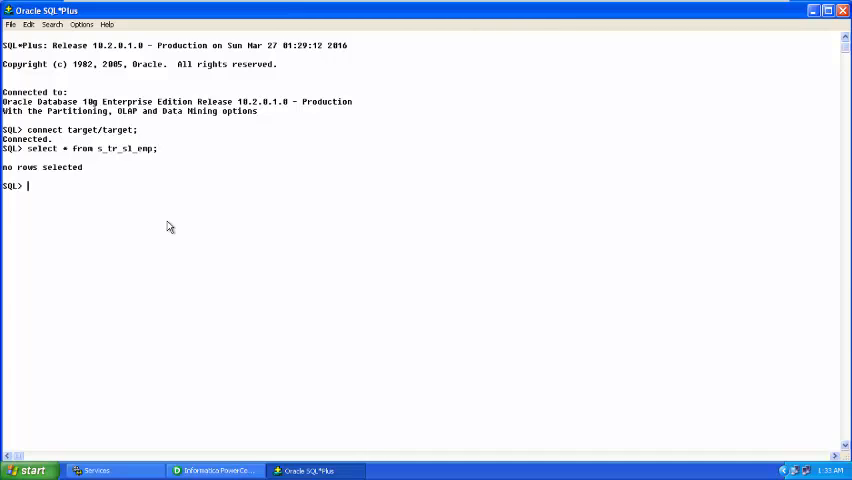
pyautogui.moveTo(207, 191)
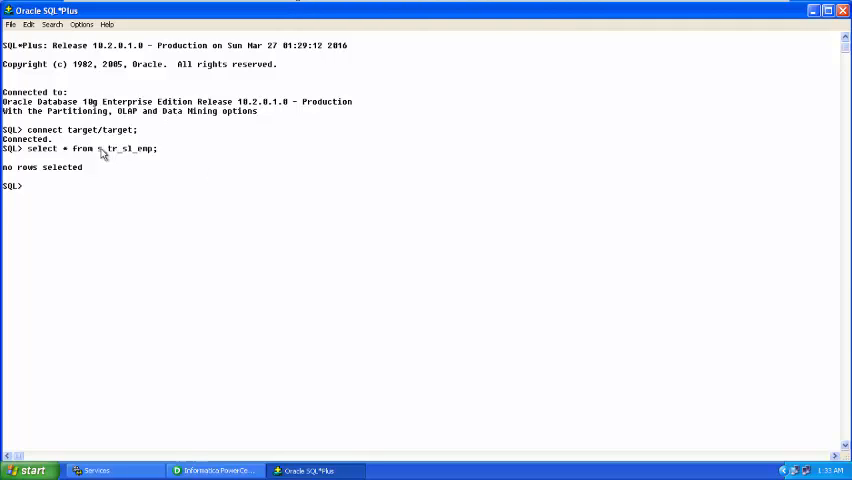
# - Describe s_tr_sl_emp to list its columns EMPNO through DEPTNO
pyautogui.moveTo(99, 148); pyautogui.dragTo(156, 148)
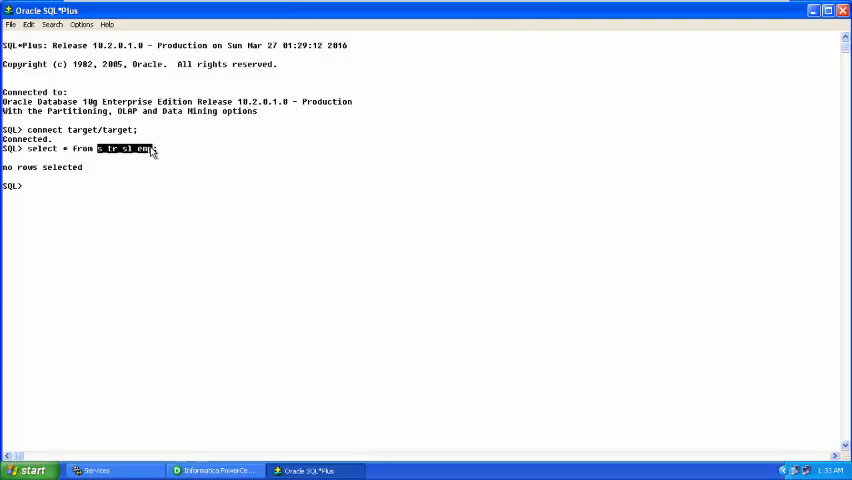
pyautogui.moveTo(61, 181)
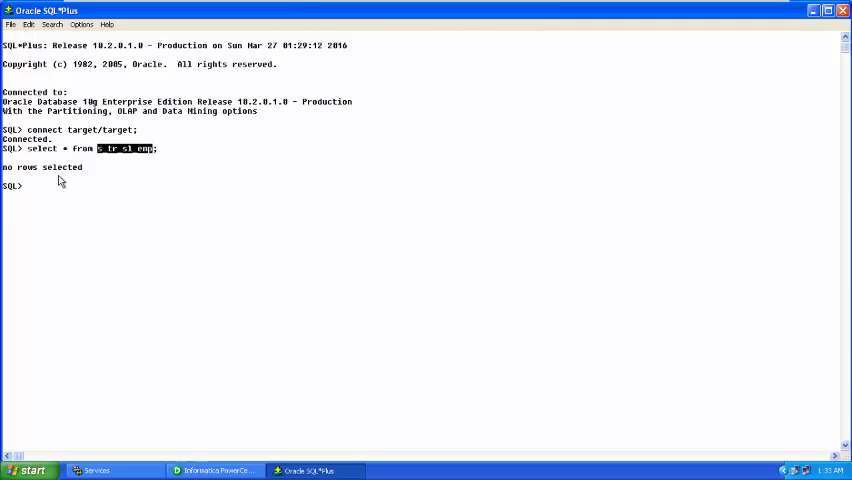
pyautogui.write('desc s')
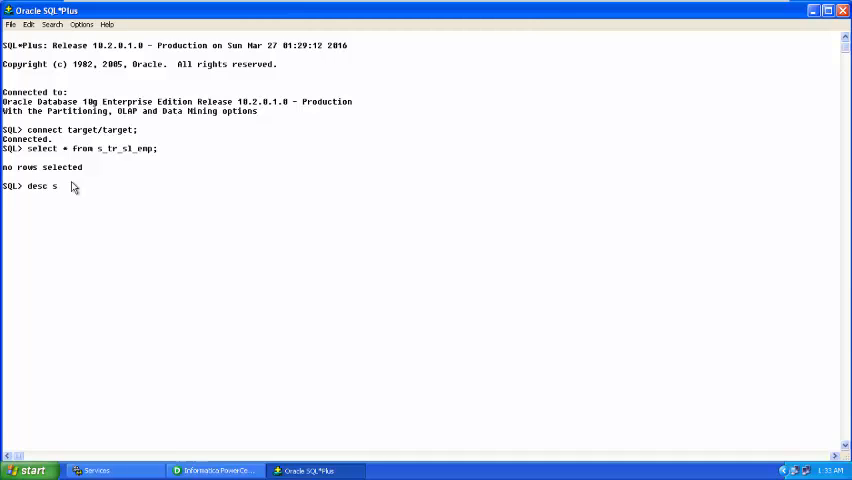
pyautogui.write('_tr_s')
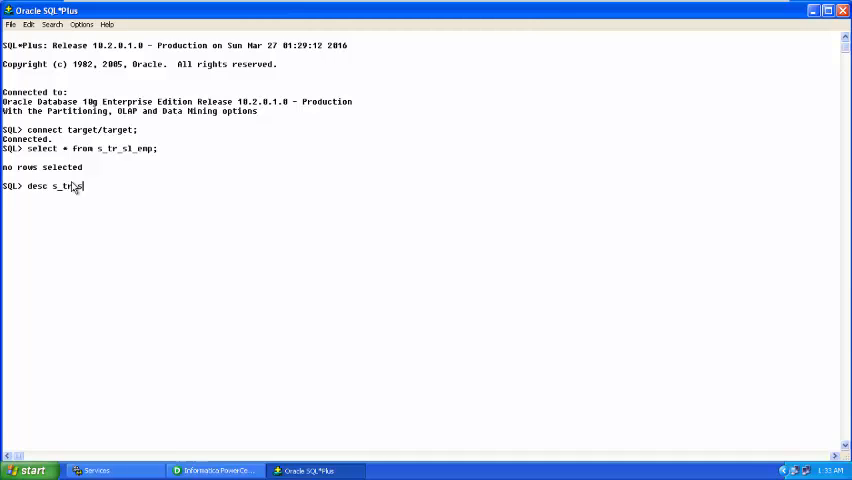
pyautogui.write('s1_emp;')
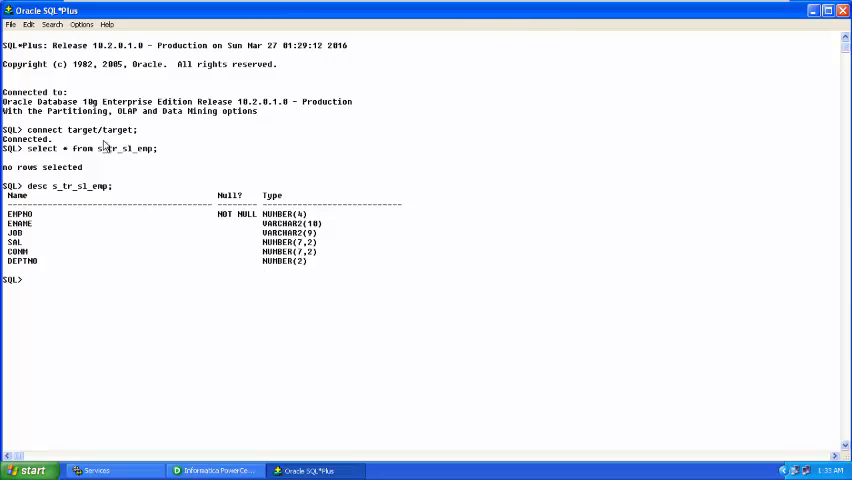
pyautogui.moveTo(157, 177)
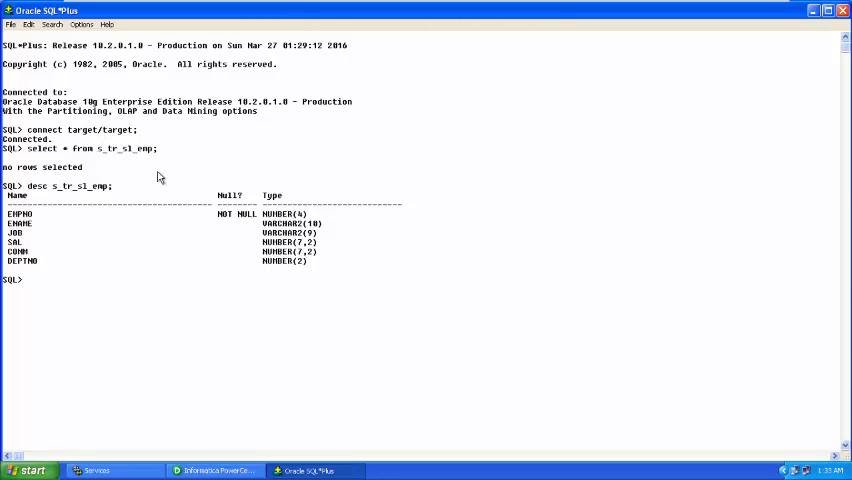
pyautogui.moveTo(160, 248)
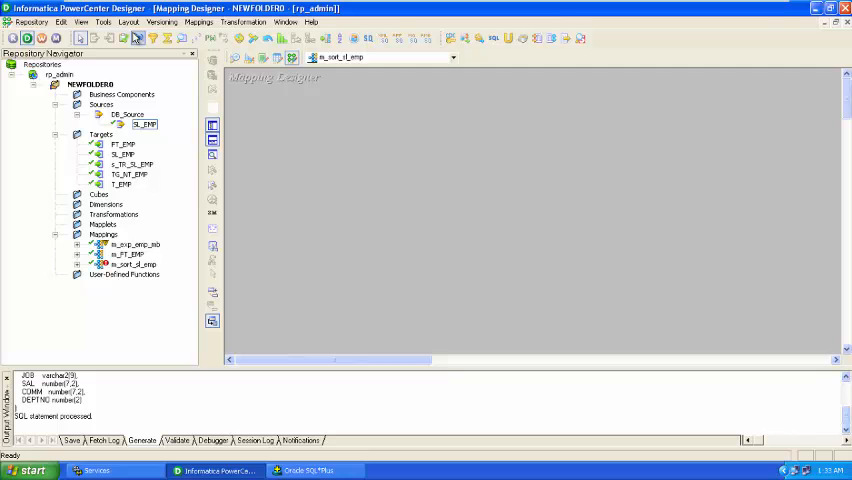
# - Create a new mapping named m_s_tr_sl_emp from the Mappings menu
pyautogui.click(203, 23)
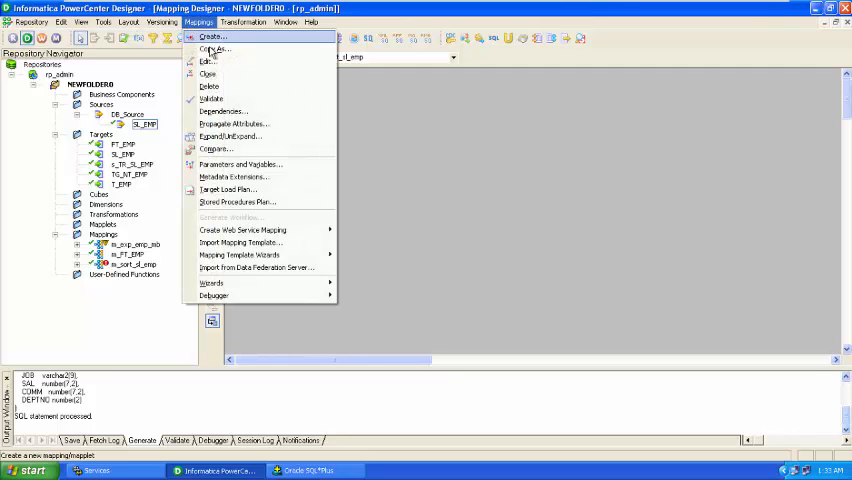
pyautogui.click(217, 38)
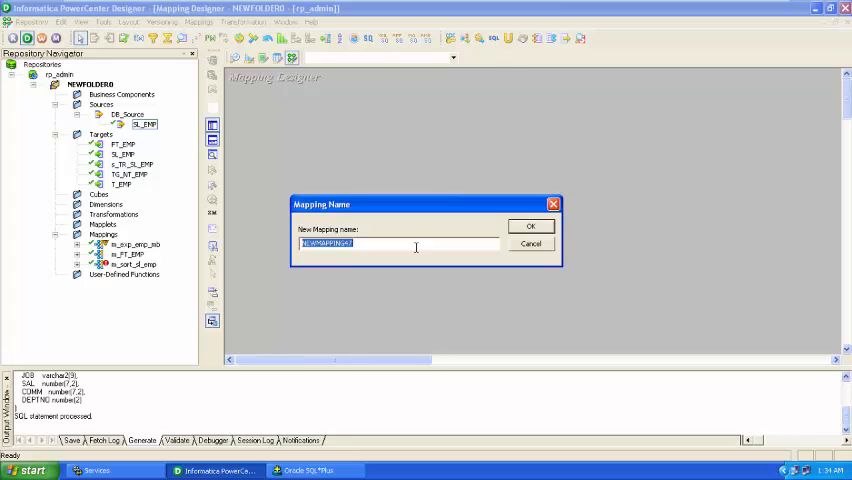
pyautogui.write('s')
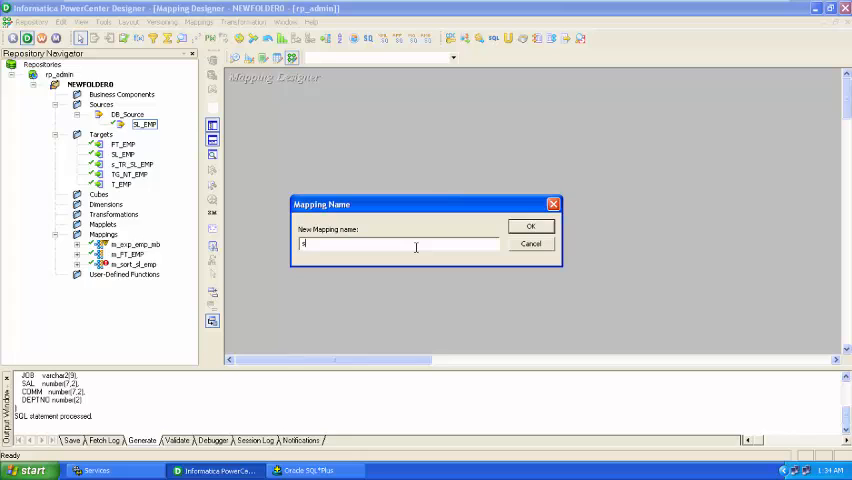
pyautogui.write('m_s_')
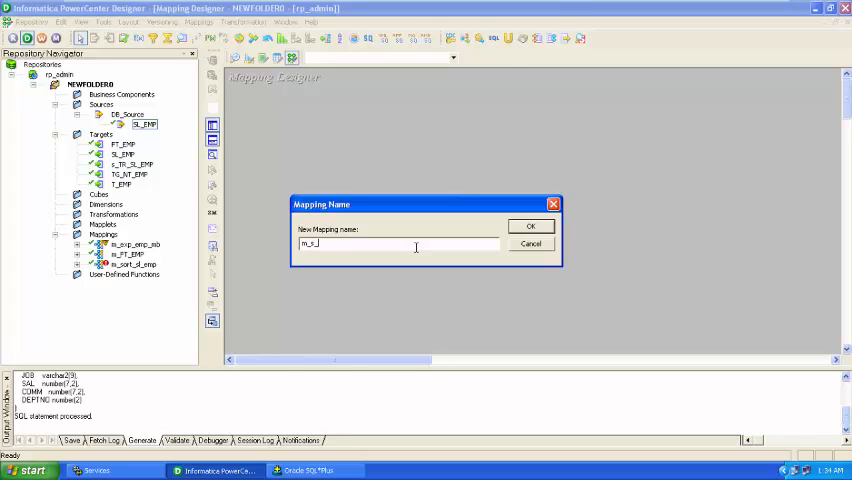
pyautogui.write('tr_emp')
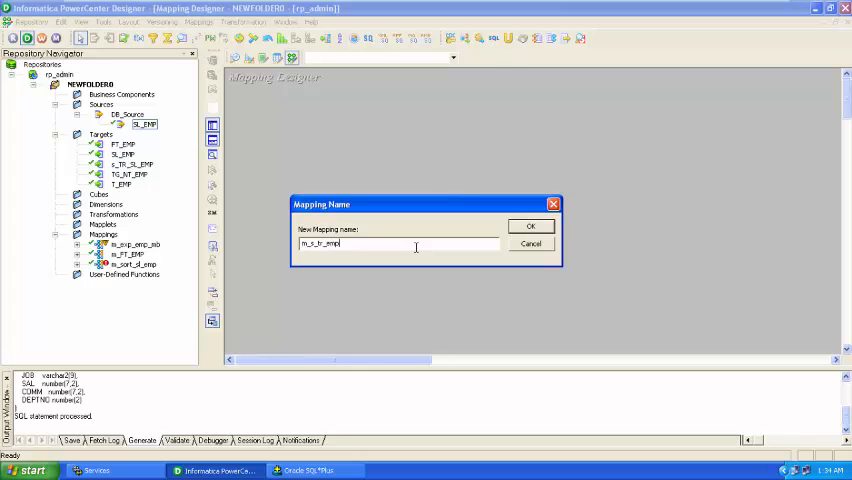
pyautogui.press('Backspace')
pyautogui.write('sl_')
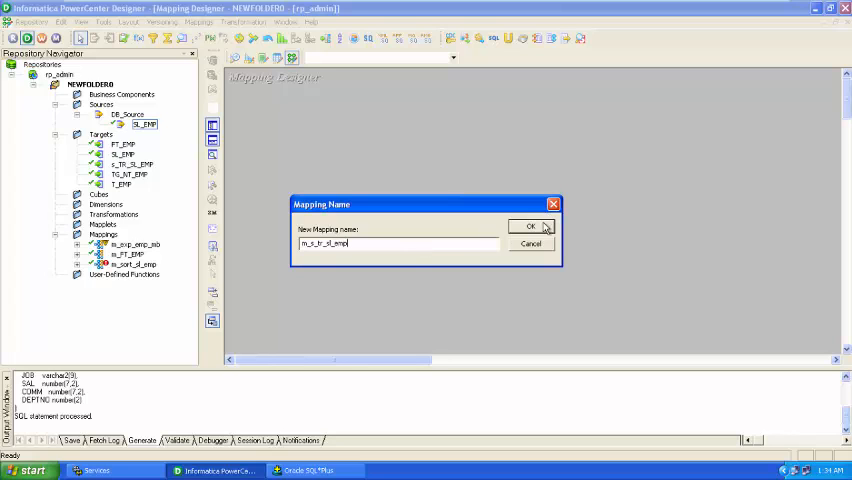
pyautogui.click(530, 225)
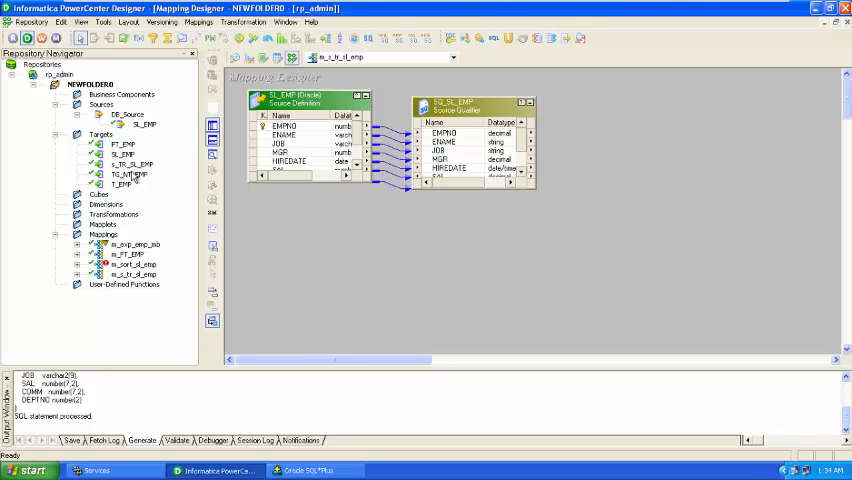
# - Bring up the Create Transformation dialog from the Transformation menu
pyautogui.click(258, 22)
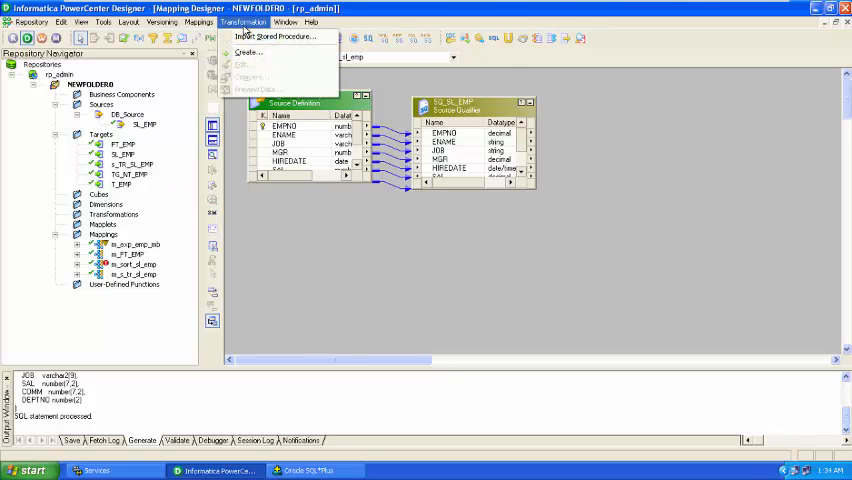
pyautogui.moveTo(266, 51)
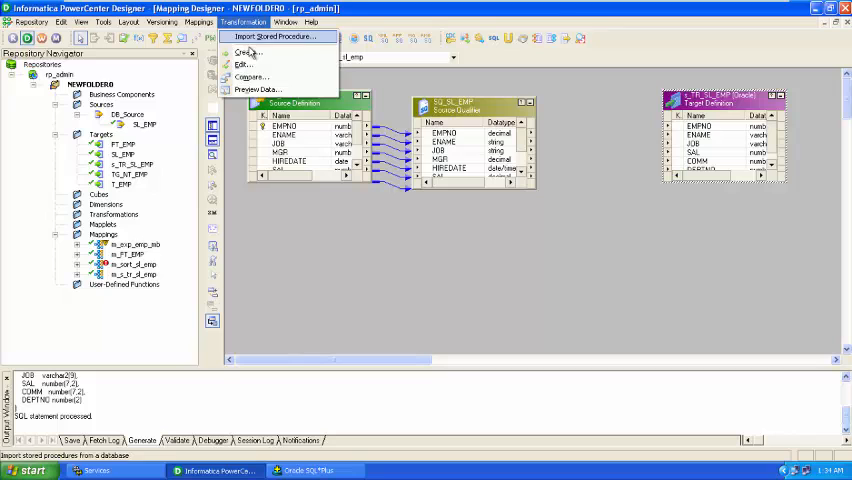
pyautogui.click(249, 52)
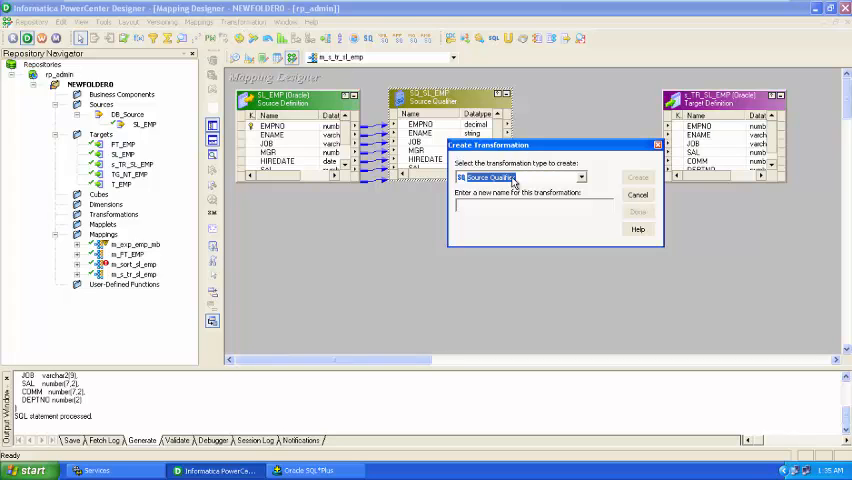
# - Create a Sorter transformation named s_tr_ru_sl_emp and finish the dialog
pyautogui.click(580, 177)
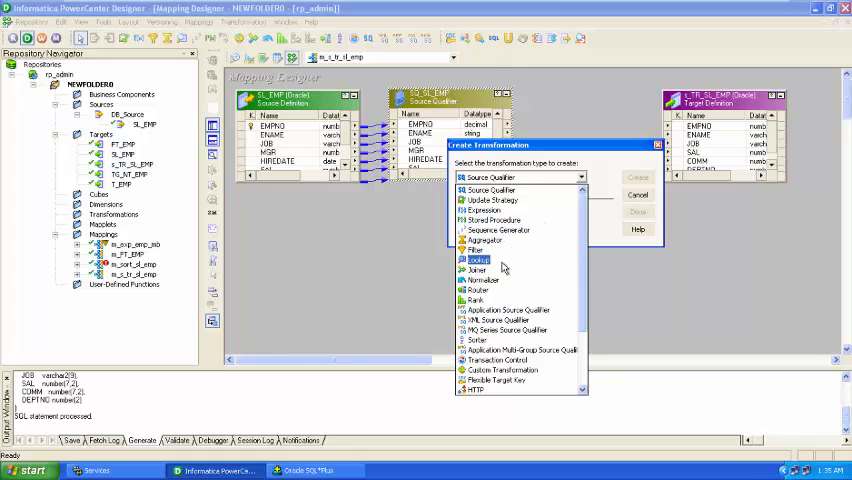
pyautogui.click(485, 280)
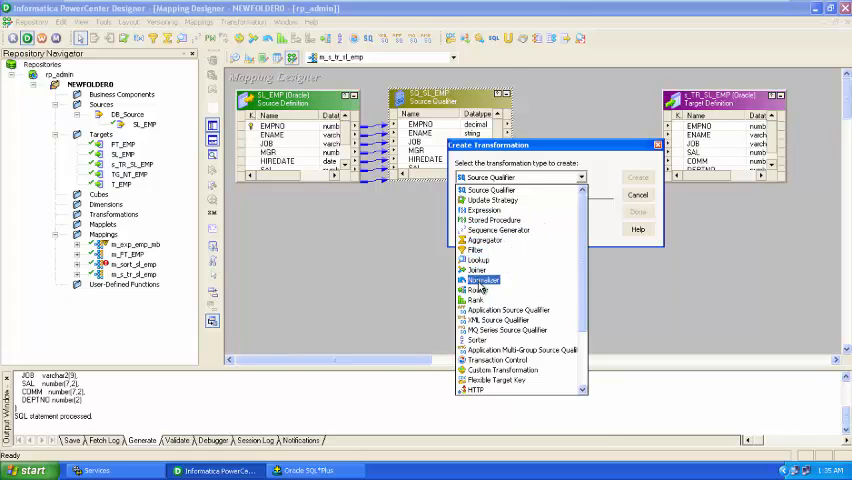
pyautogui.click(480, 290)
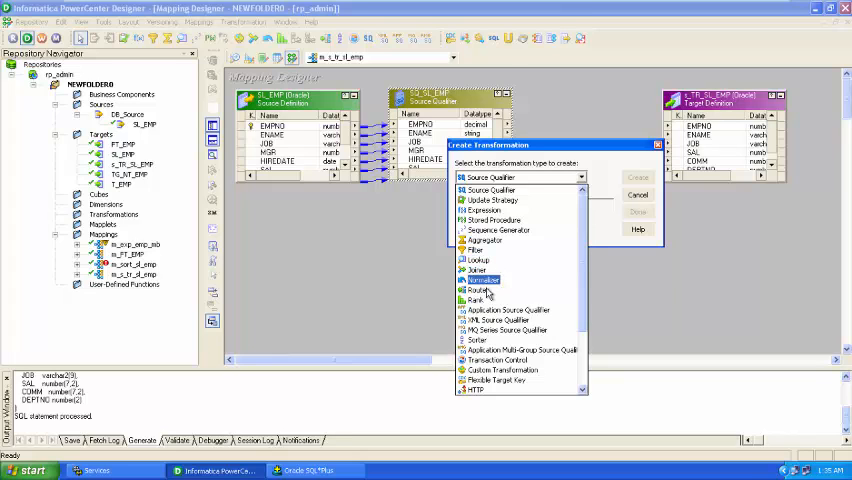
pyautogui.click(473, 341)
pyautogui.write('s_tr_ru_sl_emp')
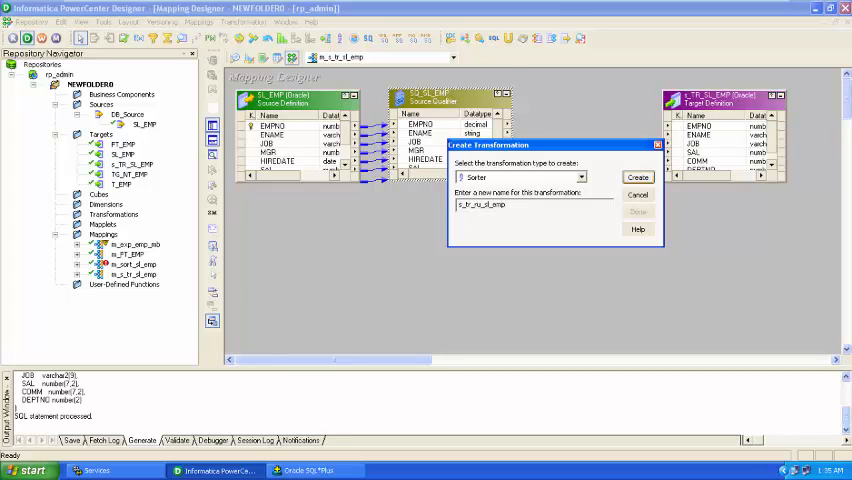
pyautogui.click(637, 177)
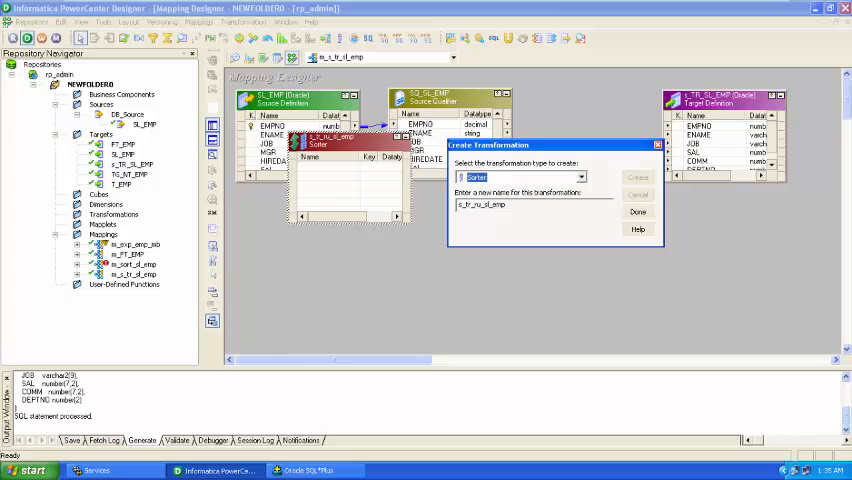
pyautogui.click(637, 212)
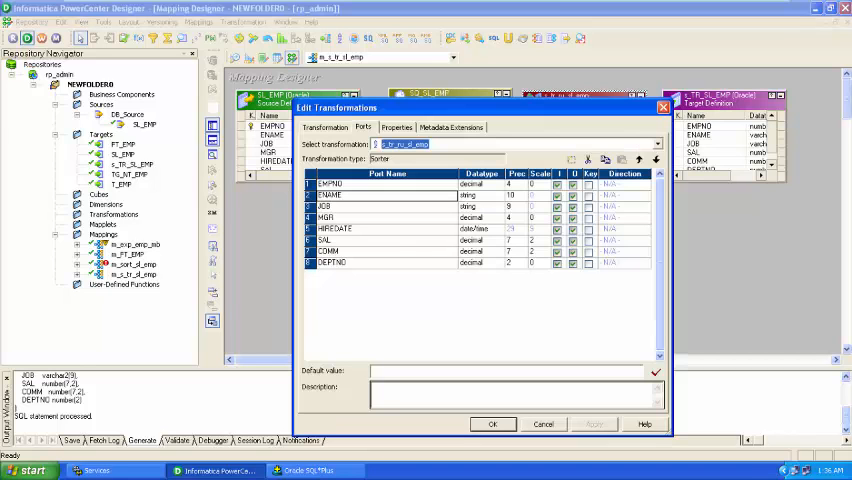
# - Remove the HIREDATE port from the sorter and select the ENAME port
pyautogui.click(325, 217)
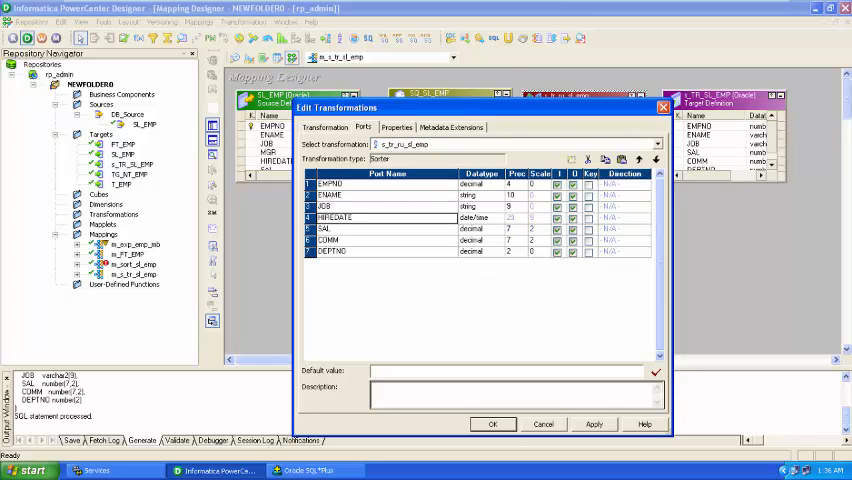
pyautogui.click(360, 217)
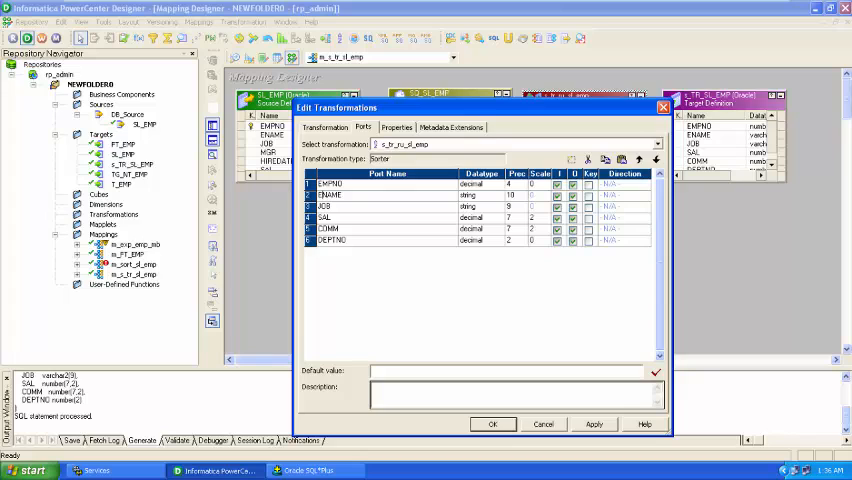
pyautogui.click(330, 206)
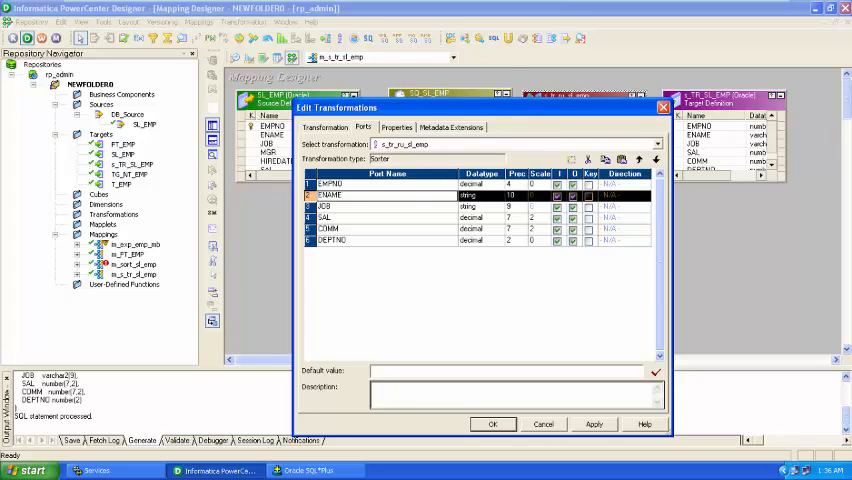
pyautogui.click(396, 127)
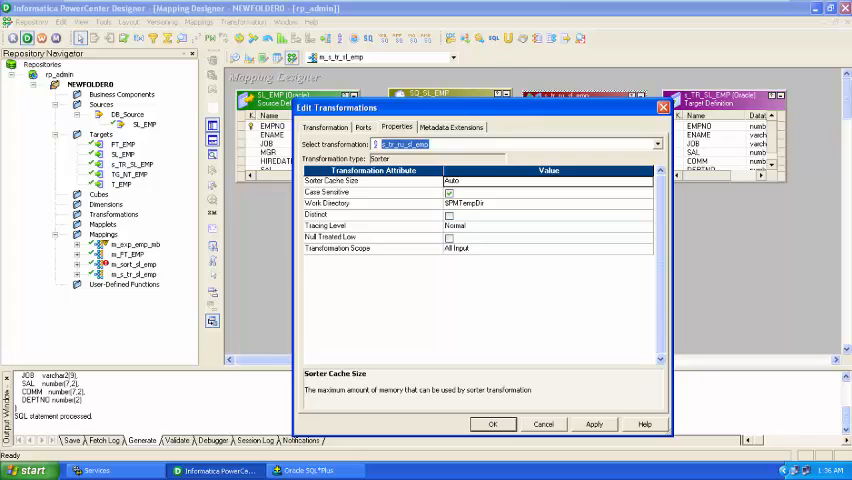
pyautogui.click(361, 127)
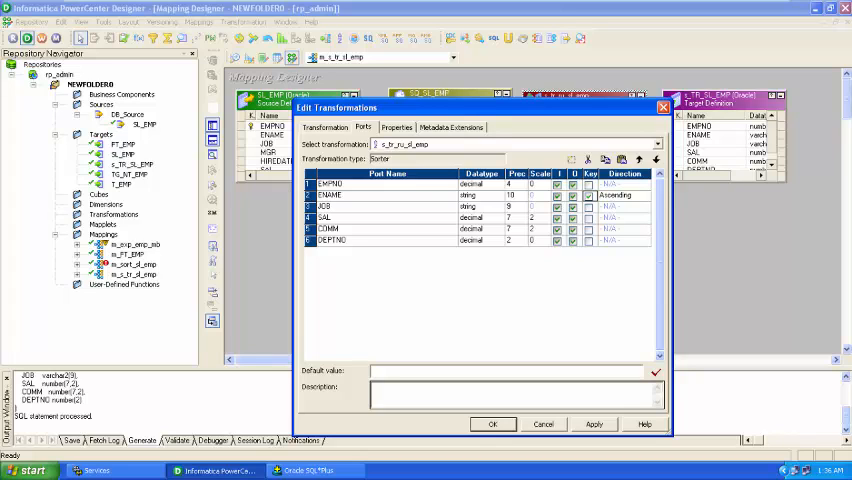
# - Set ENAME's sort direction to Descending and apply the sorter changes
pyautogui.click(650, 194)
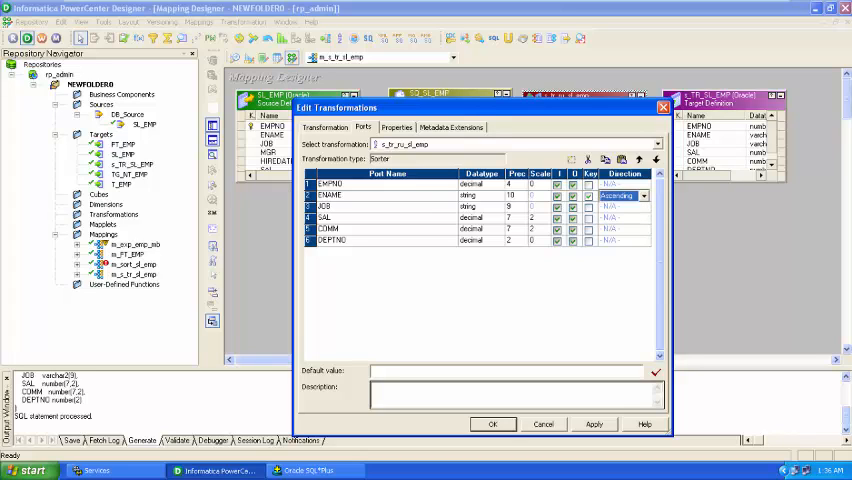
pyautogui.click(654, 196)
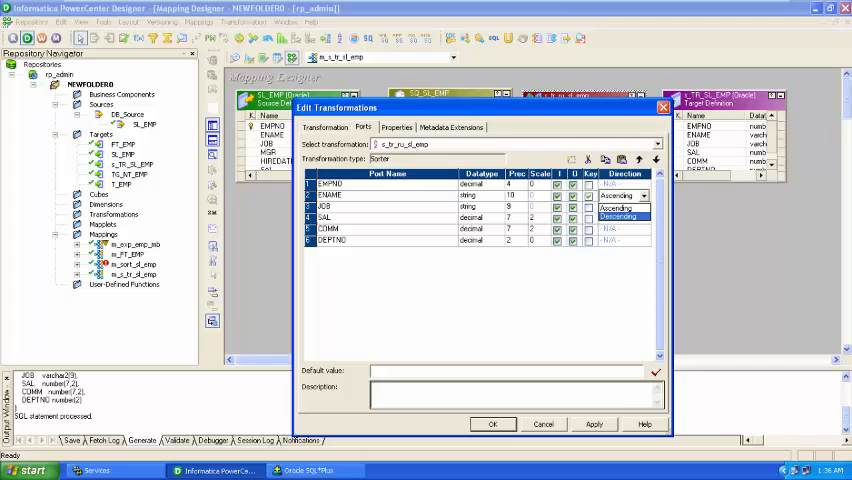
pyautogui.click(624, 206)
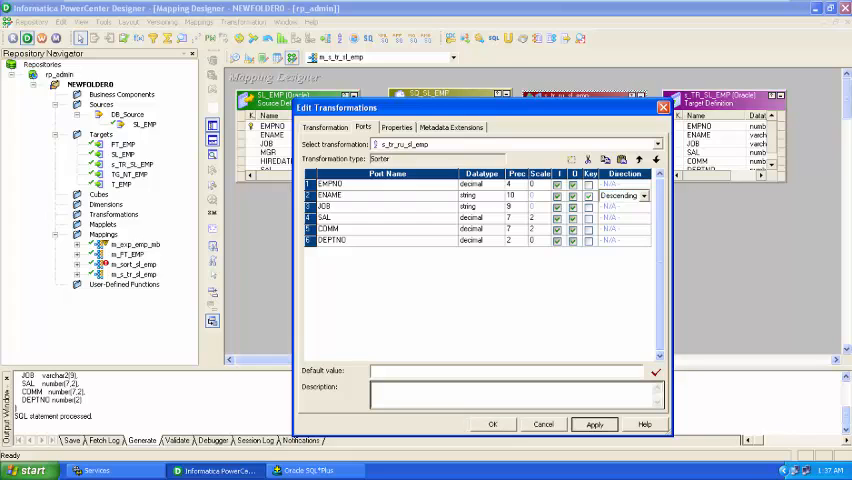
pyautogui.click(492, 423)
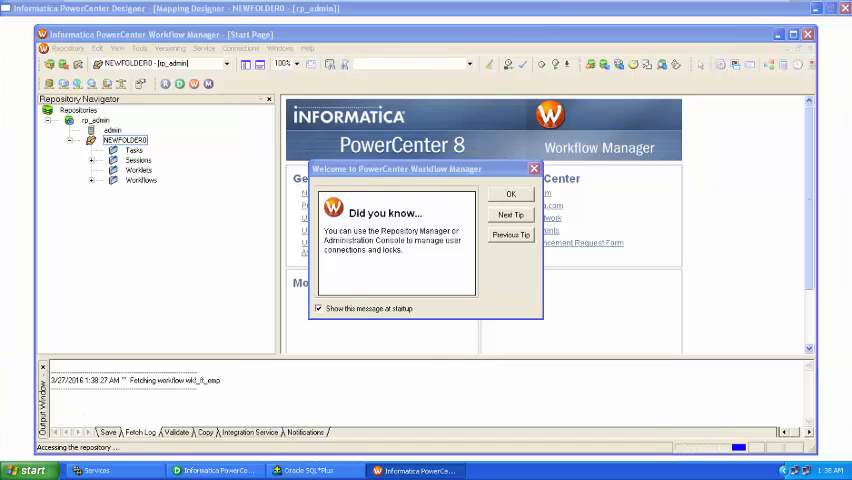
# - Dismiss the startup tip and create a new workflow named w_sort_sl_emp
pyautogui.click(511, 194)
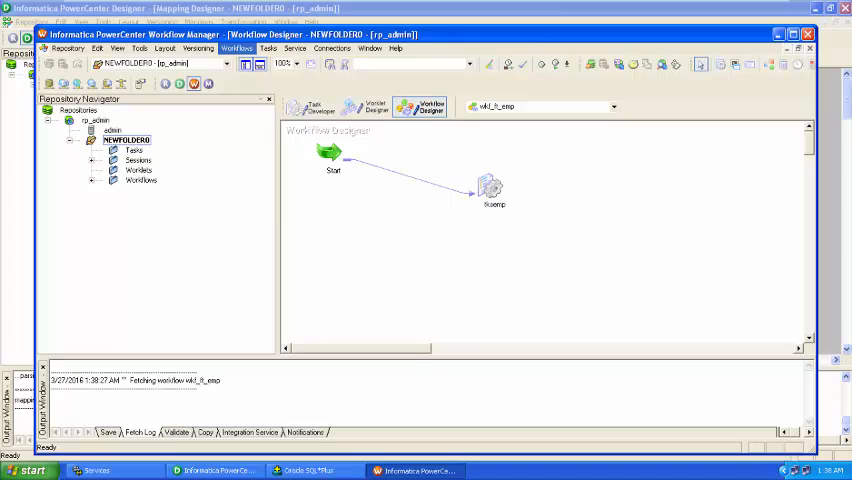
pyautogui.click(235, 48)
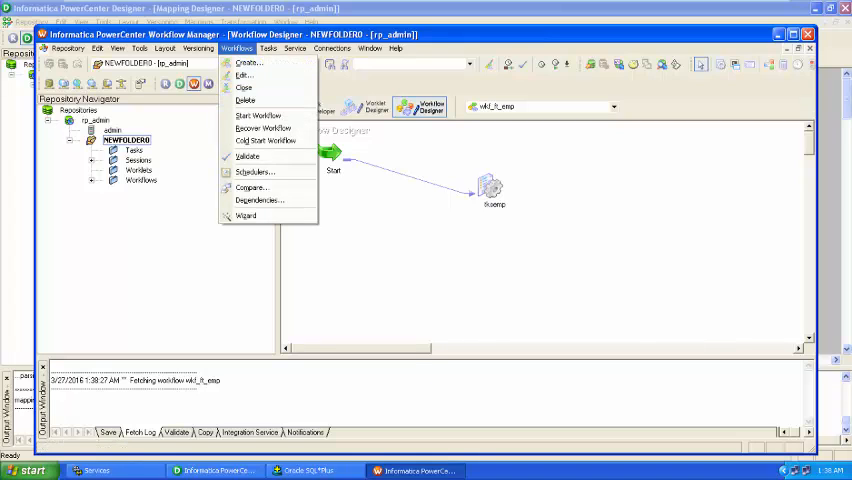
pyautogui.moveTo(255, 64)
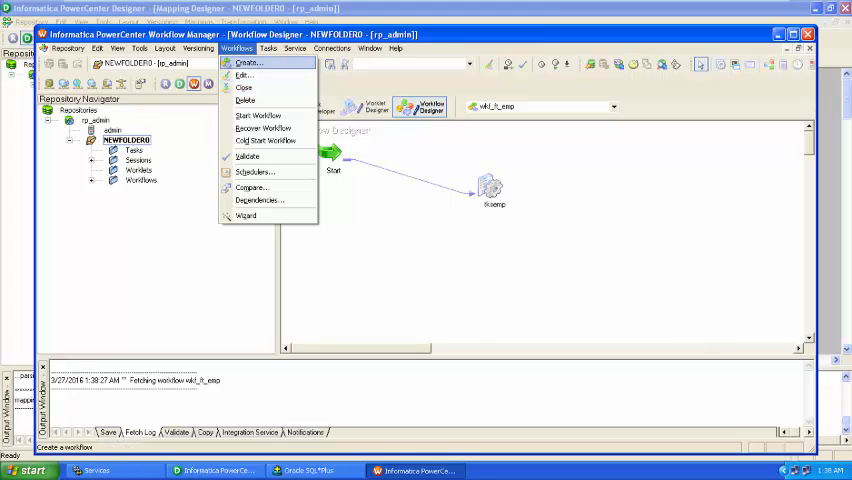
pyautogui.click(247, 65)
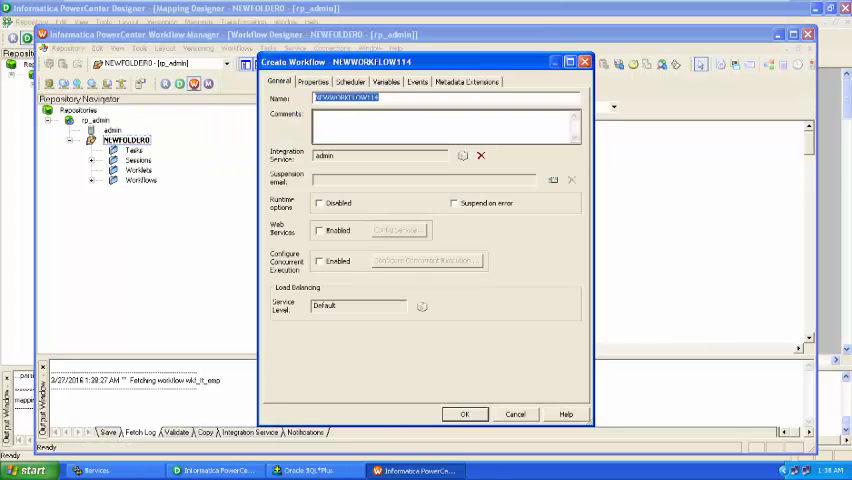
pyautogui.write('wf')
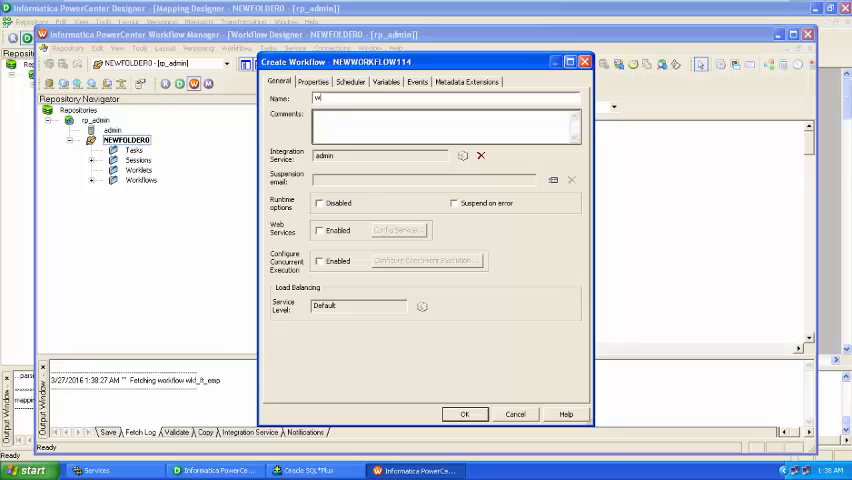
pyautogui.write('_sort_st_emp')
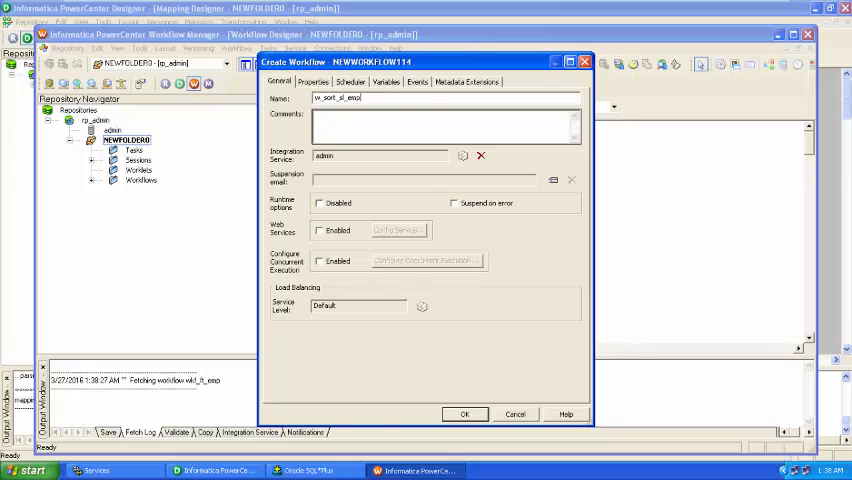
pyautogui.click(464, 414)
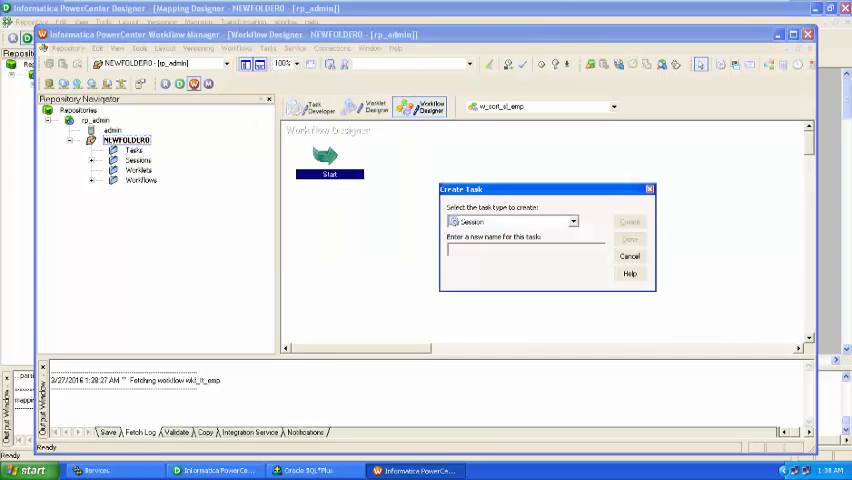
# - Create session task tk_sort_sl_emp using mapping m_s_tr_sl_emp, then finish task creation
pyautogui.write('s_')
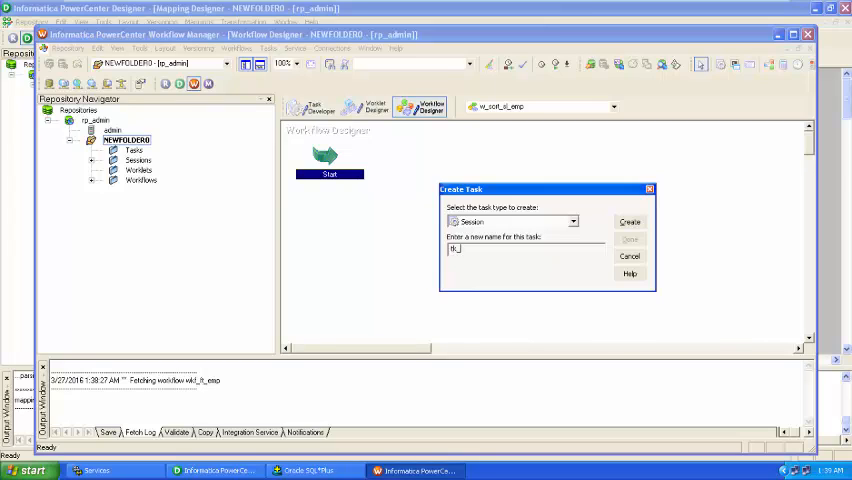
pyautogui.write('k_srt_sl_emp')
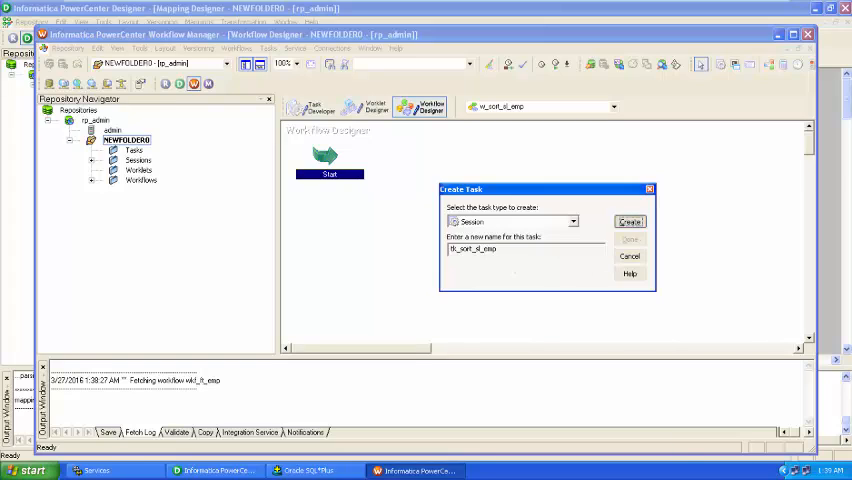
pyautogui.click(629, 221)
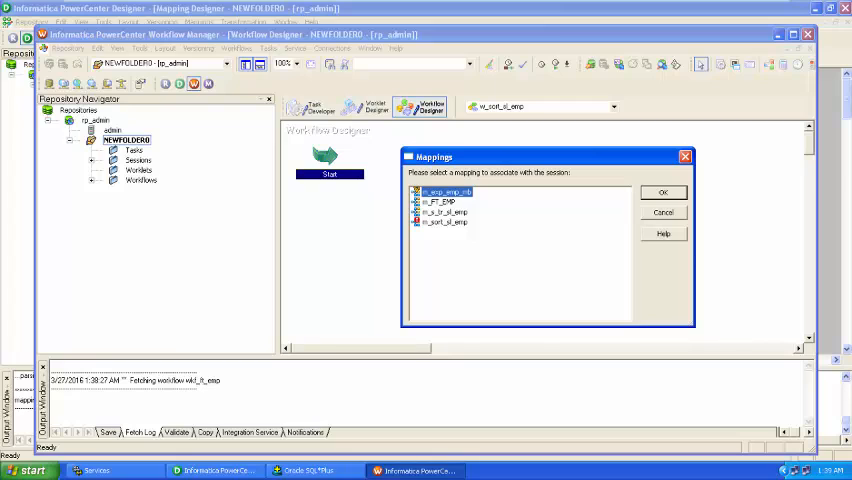
pyautogui.click(441, 211)
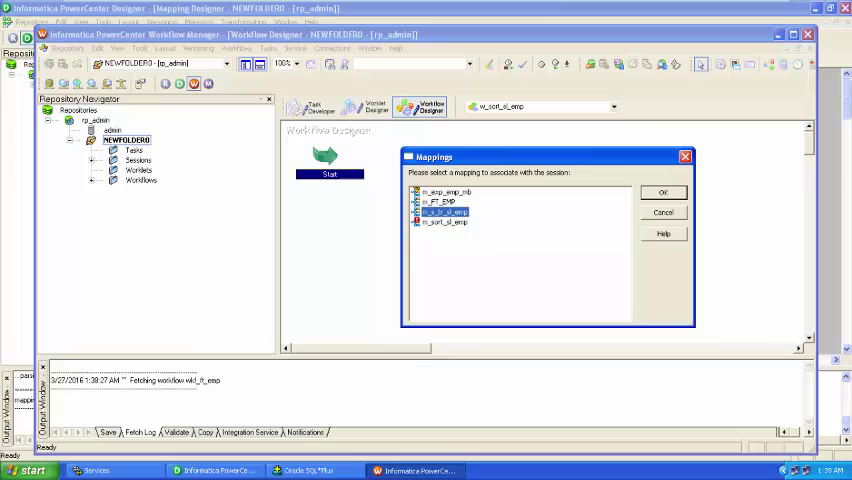
pyautogui.click(663, 191)
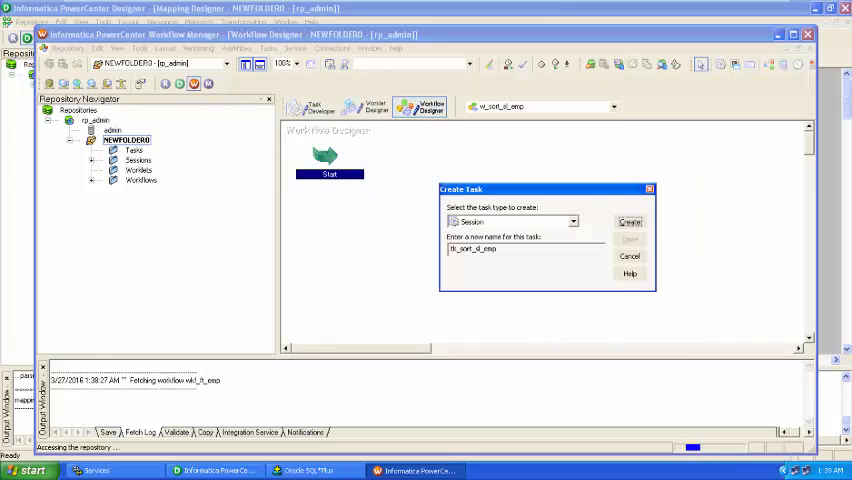
pyautogui.click(629, 221)
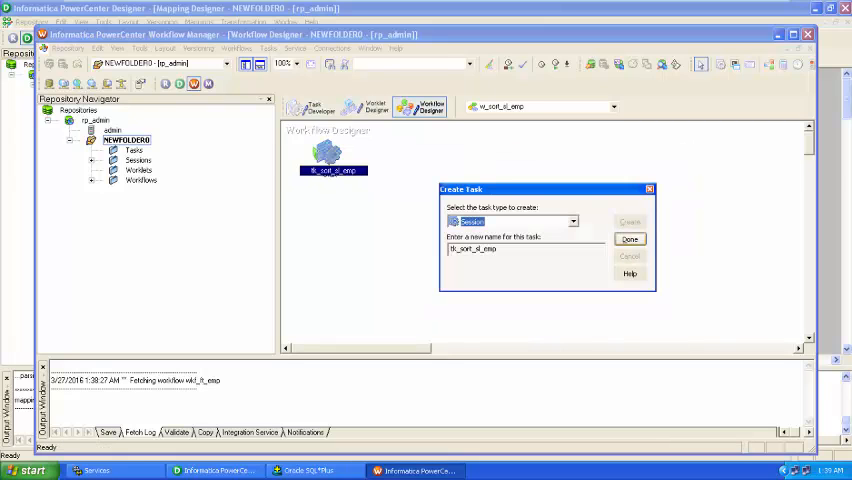
pyautogui.click(629, 239)
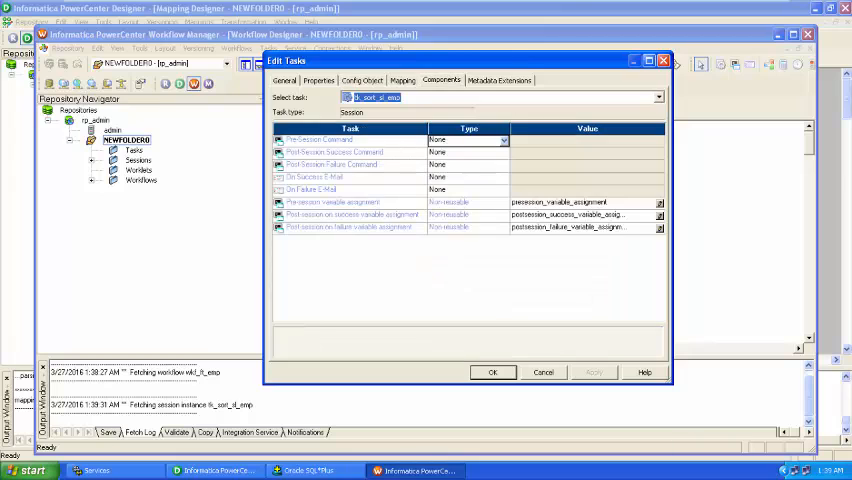
# - Set the session's s_TR_SL_EMP target connection to Target_DB
pyautogui.click(402, 80)
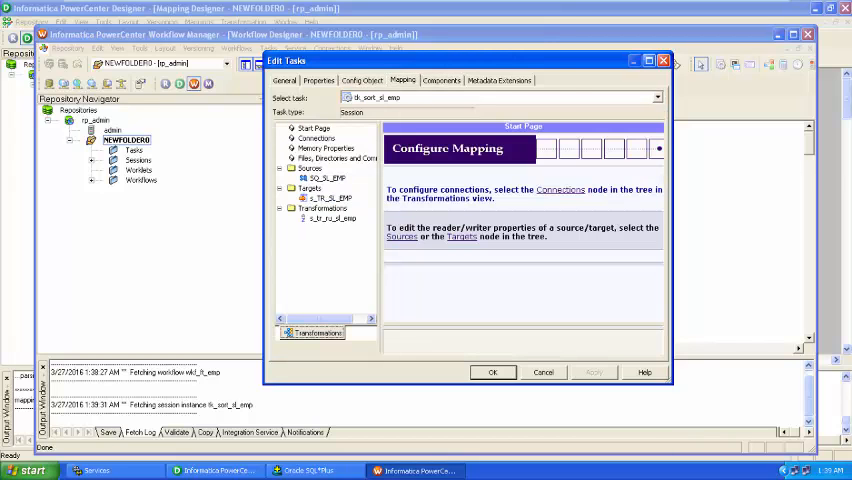
pyautogui.click(321, 178)
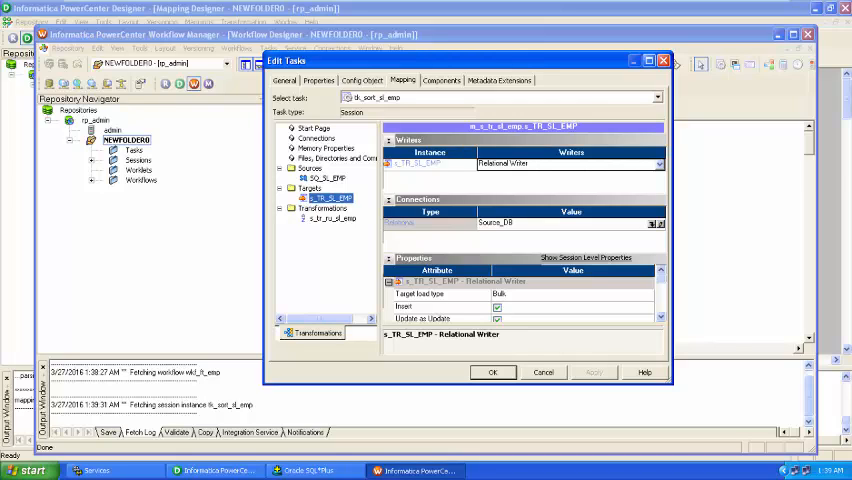
pyautogui.click(644, 222)
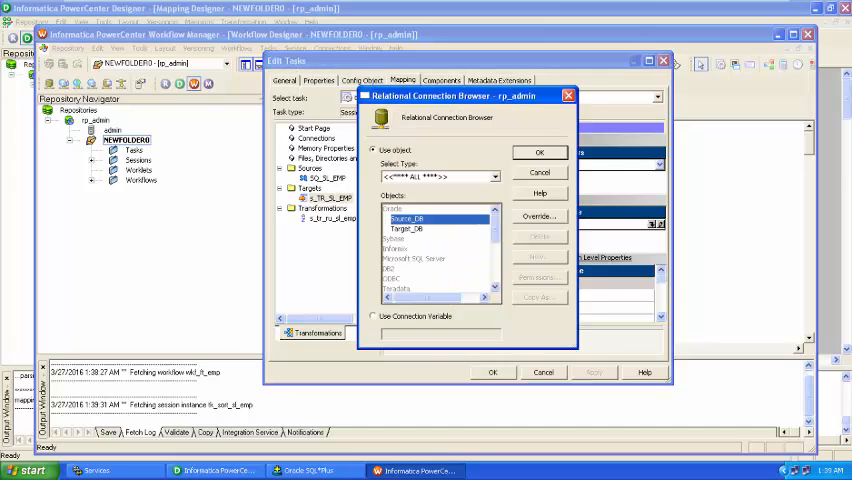
pyautogui.click(413, 228)
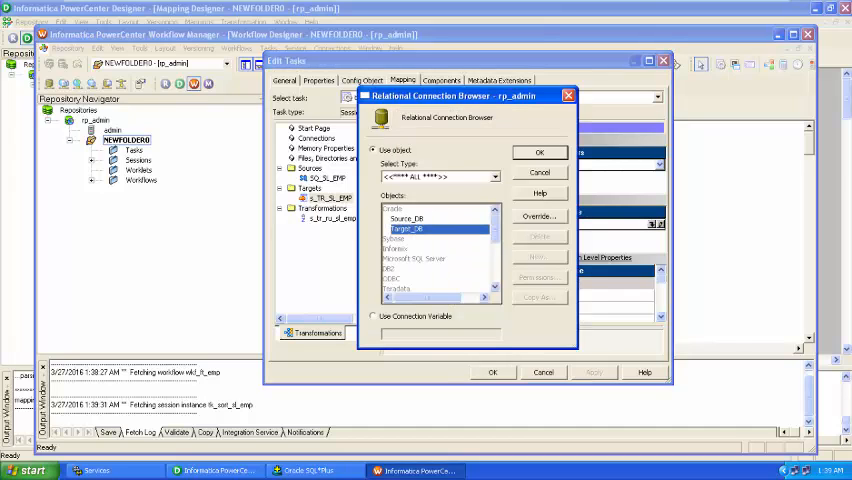
pyautogui.click(539, 152)
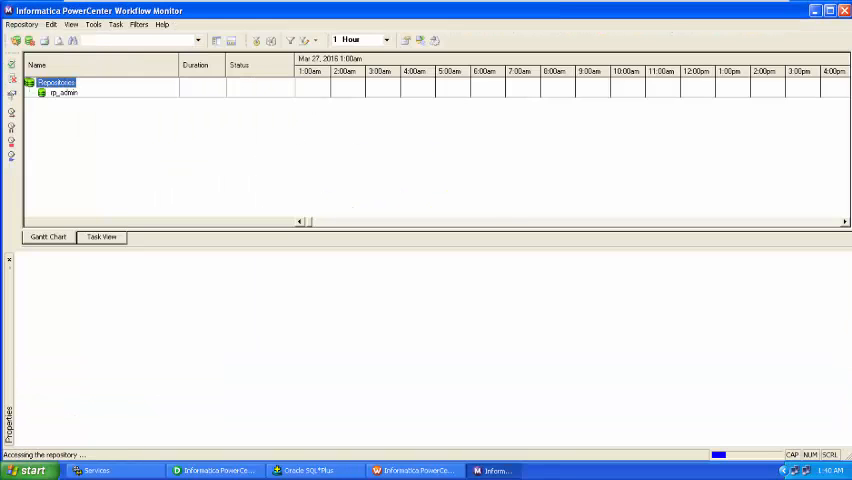
# - Expand the repository tree and view run properties of session tk_sort_sl_emp
pyautogui.click(40, 97)
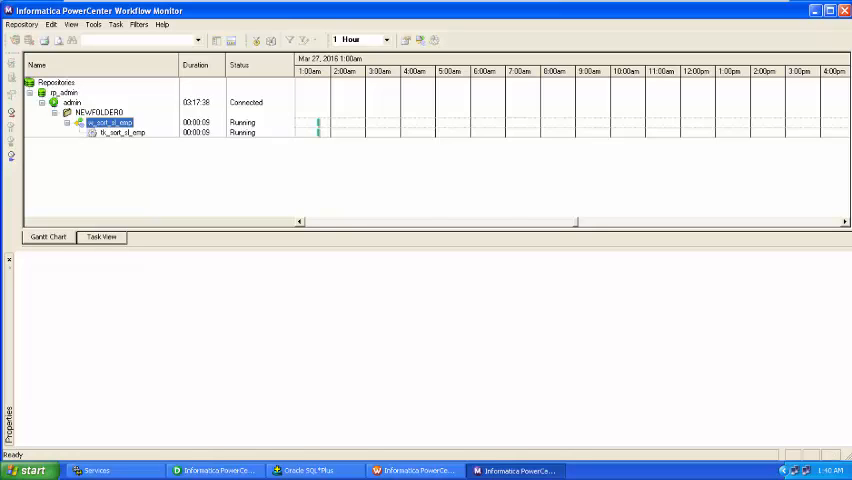
pyautogui.rightClick(118, 132)
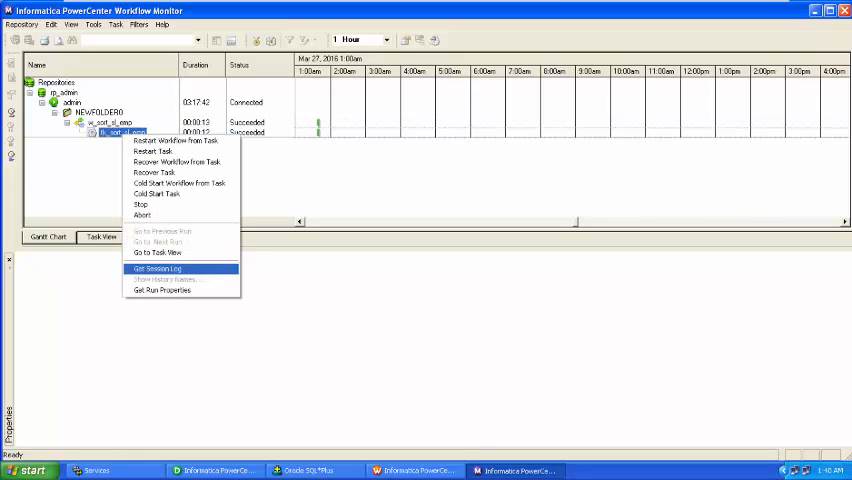
pyautogui.moveTo(160, 290)
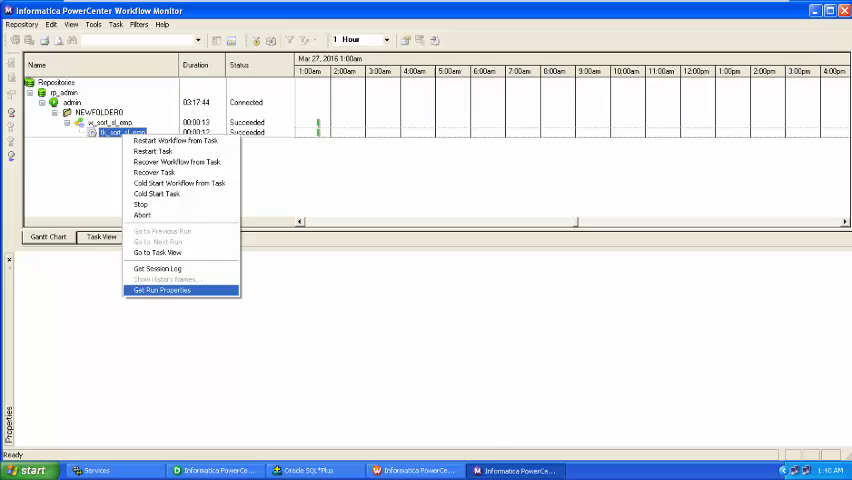
pyautogui.click(162, 290)
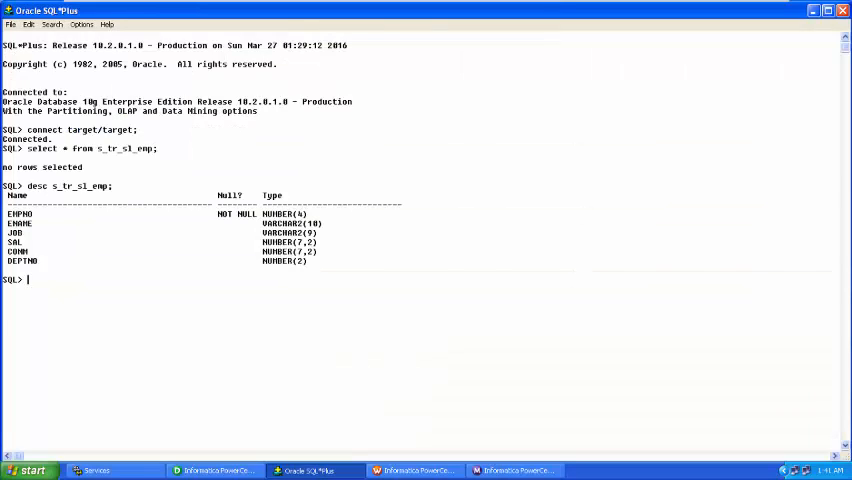
# - Type the query 'select * from s_tr_sl_emp;' at the SQL> prompt
pyautogui.write('select')
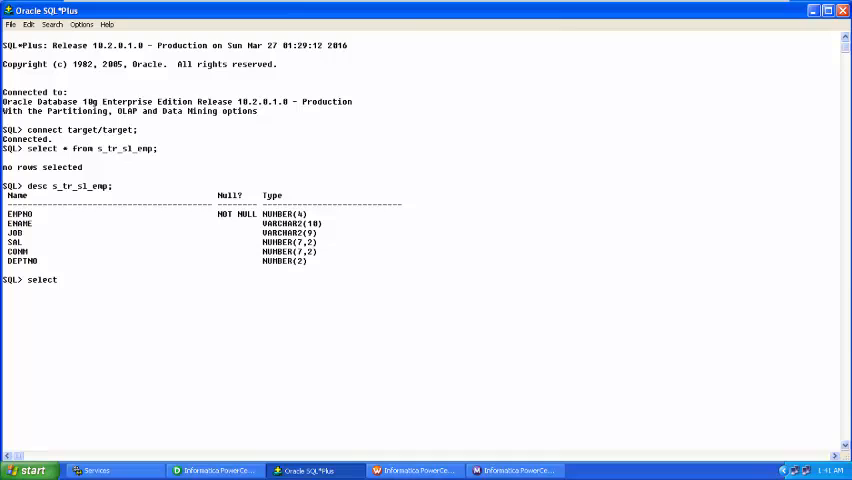
pyautogui.write('* from')
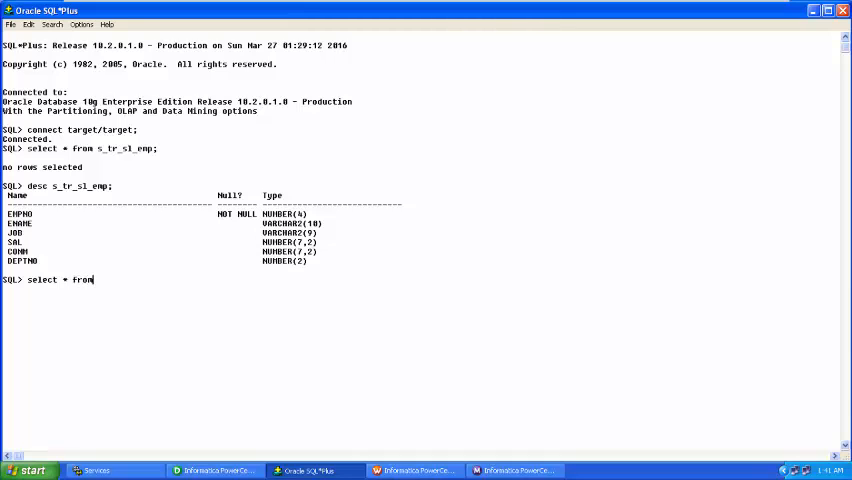
pyautogui.write('s_tr')
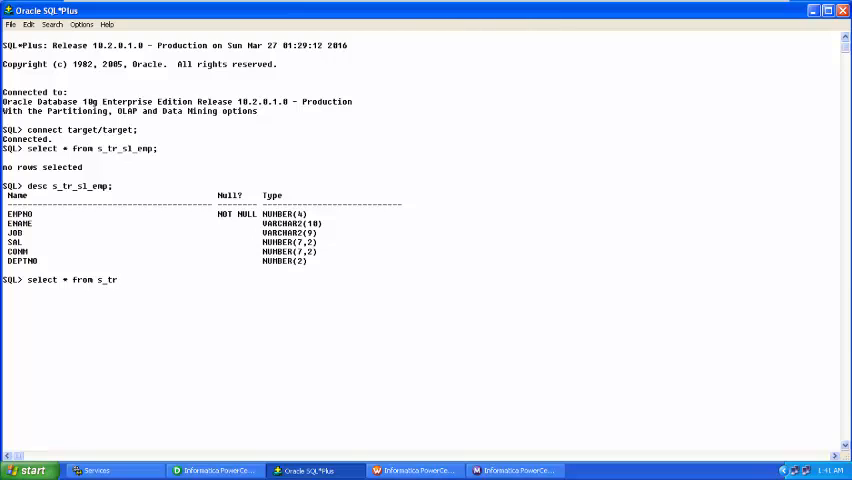
pyautogui.write('_s1_em')
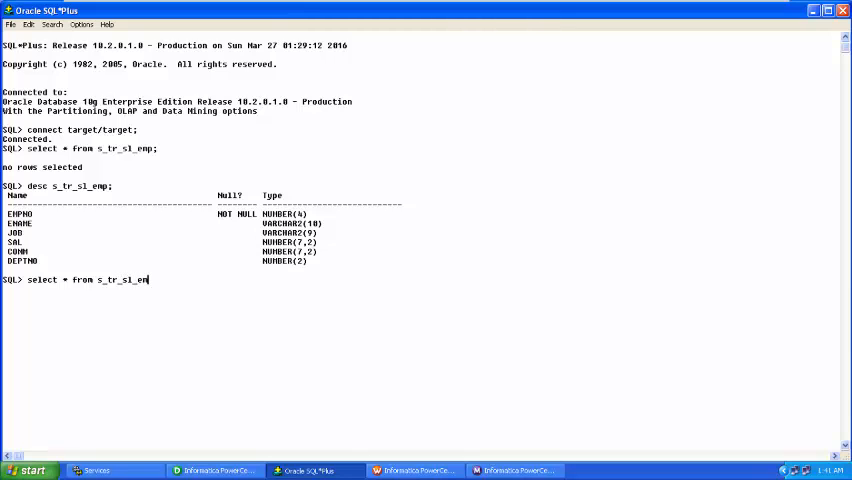
pyautogui.write('p;')
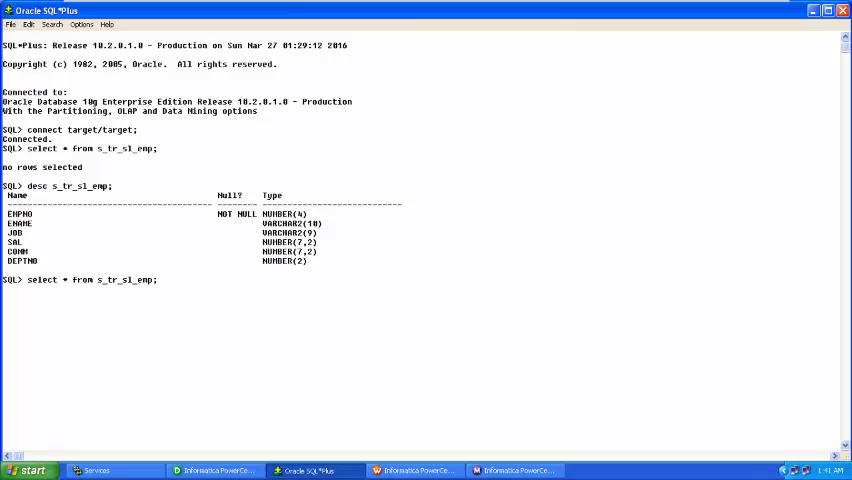